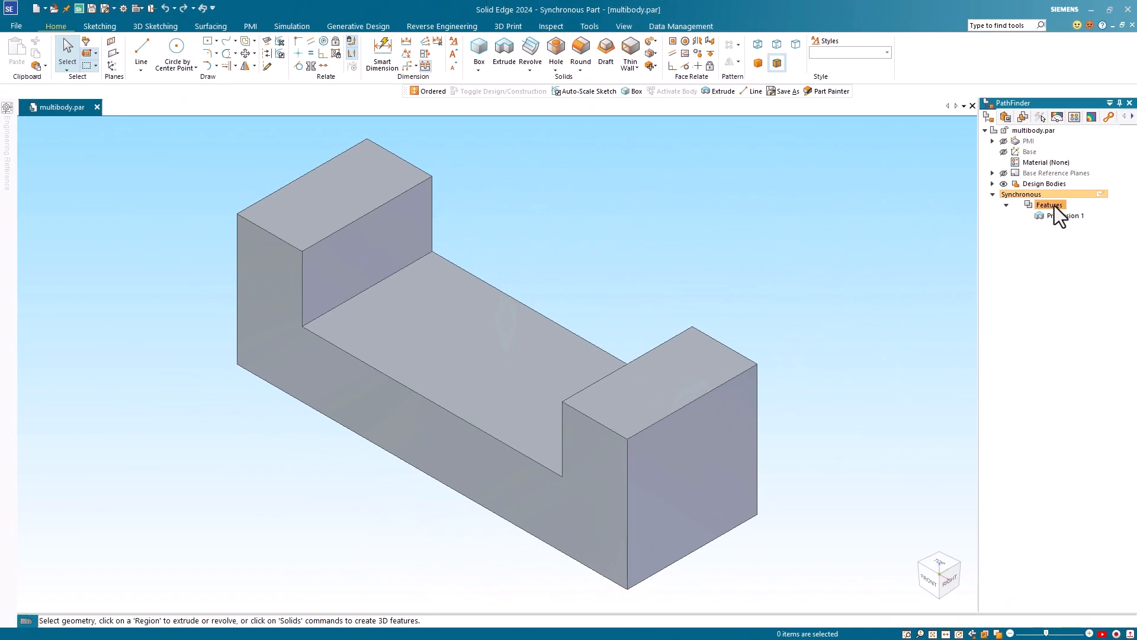
# Add a new part body, Design Body_3, via Add Body from the body operations list
pyautogui.click(1066, 215)
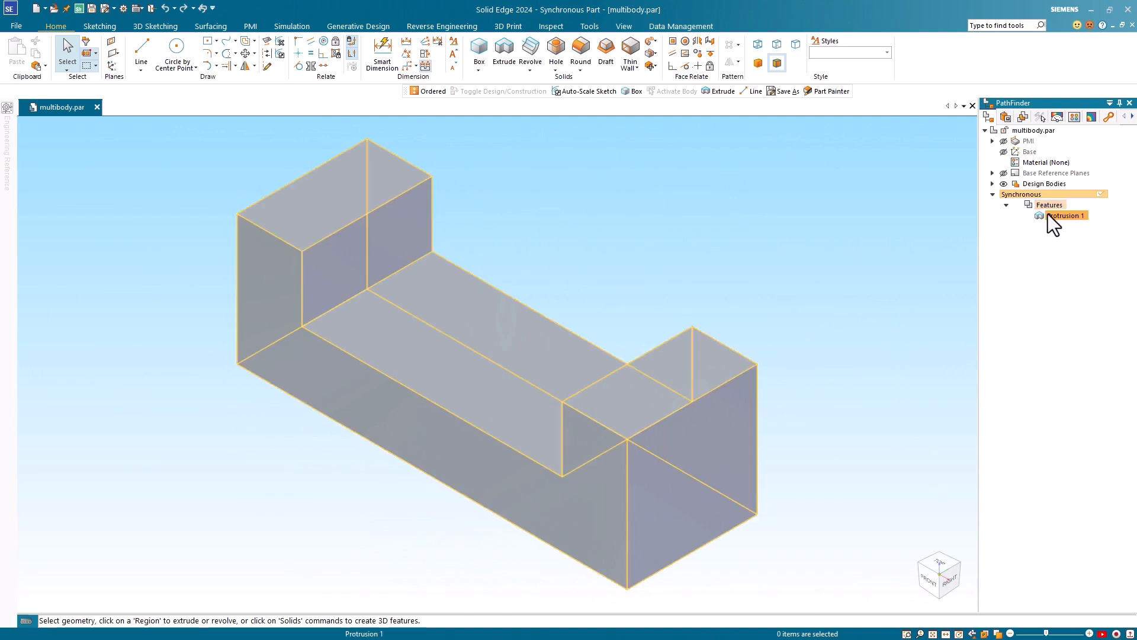
pyautogui.click(830, 230)
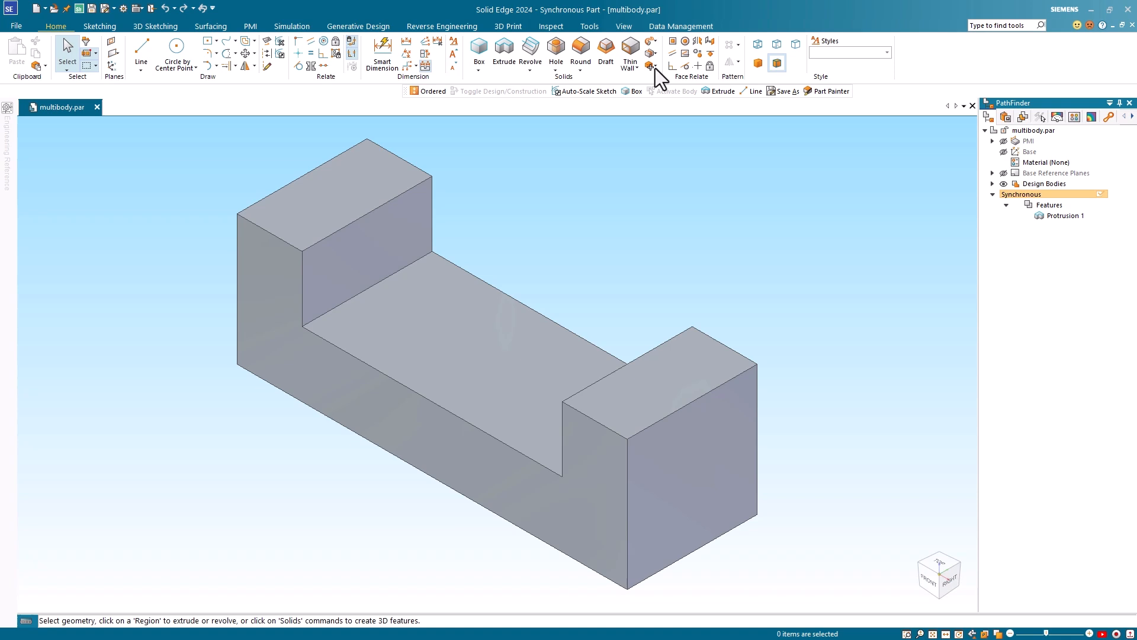
pyautogui.click(650, 65)
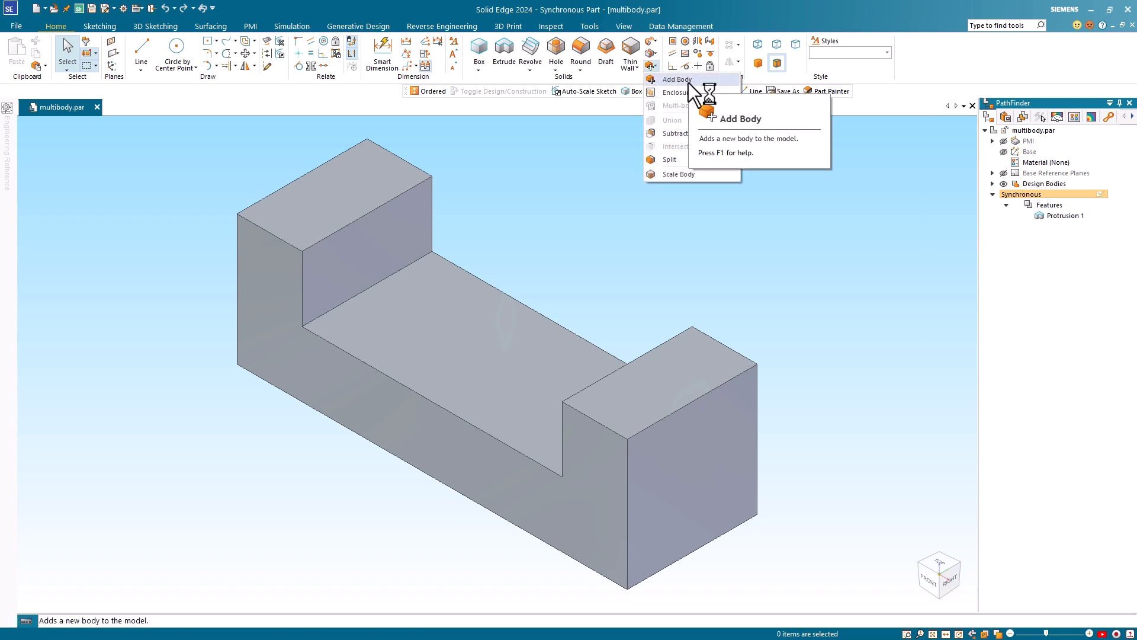
pyautogui.click(675, 79)
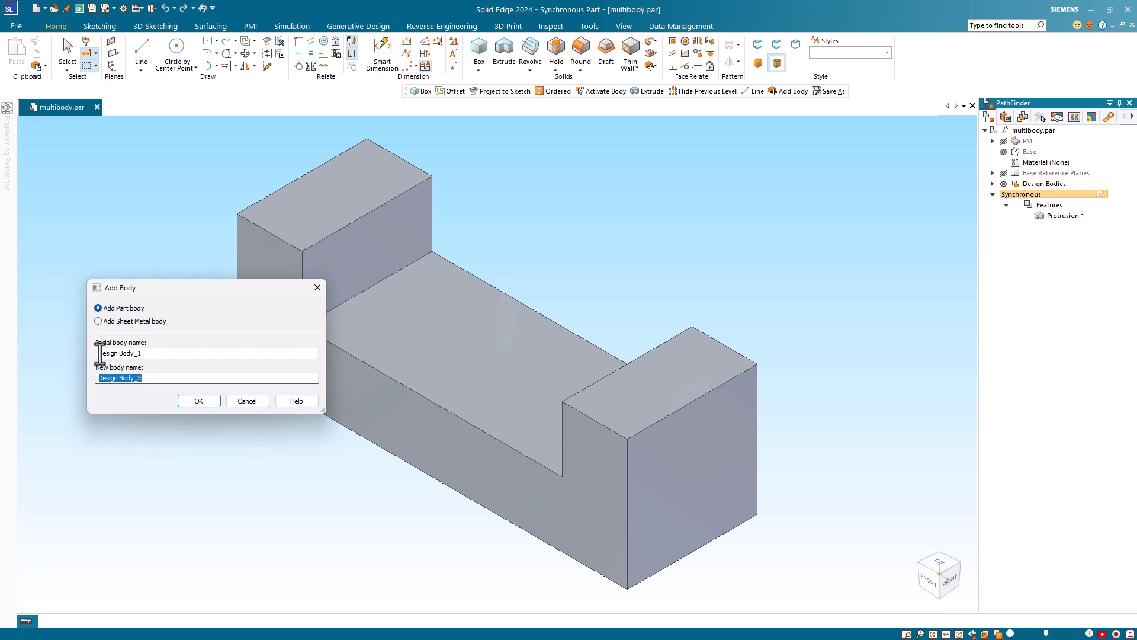
pyautogui.moveTo(158, 417)
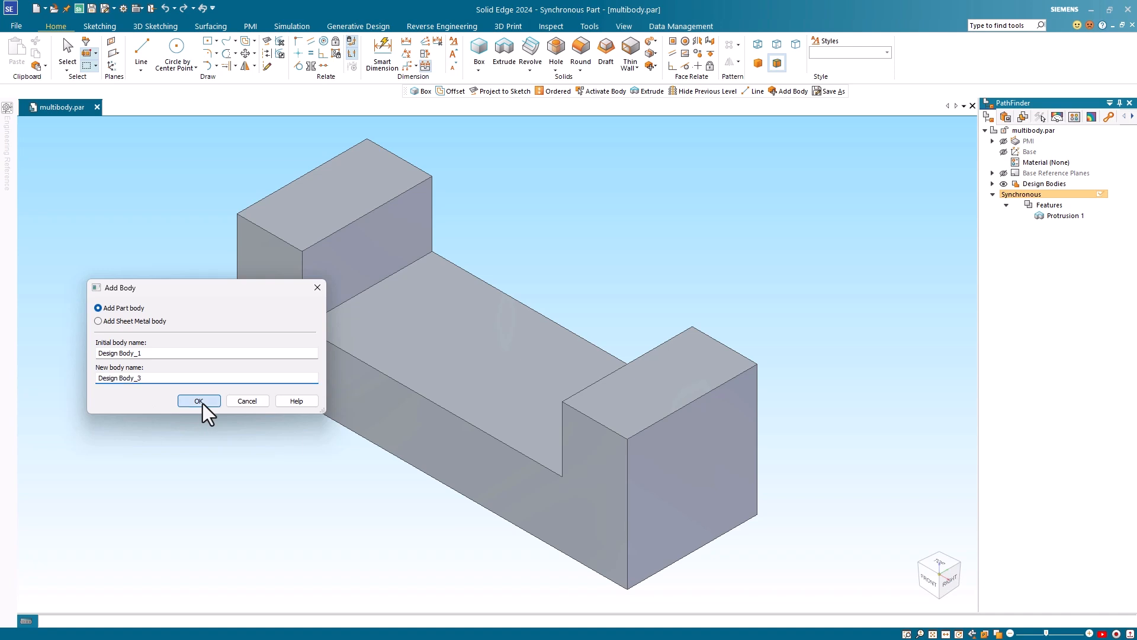
pyautogui.click(198, 400)
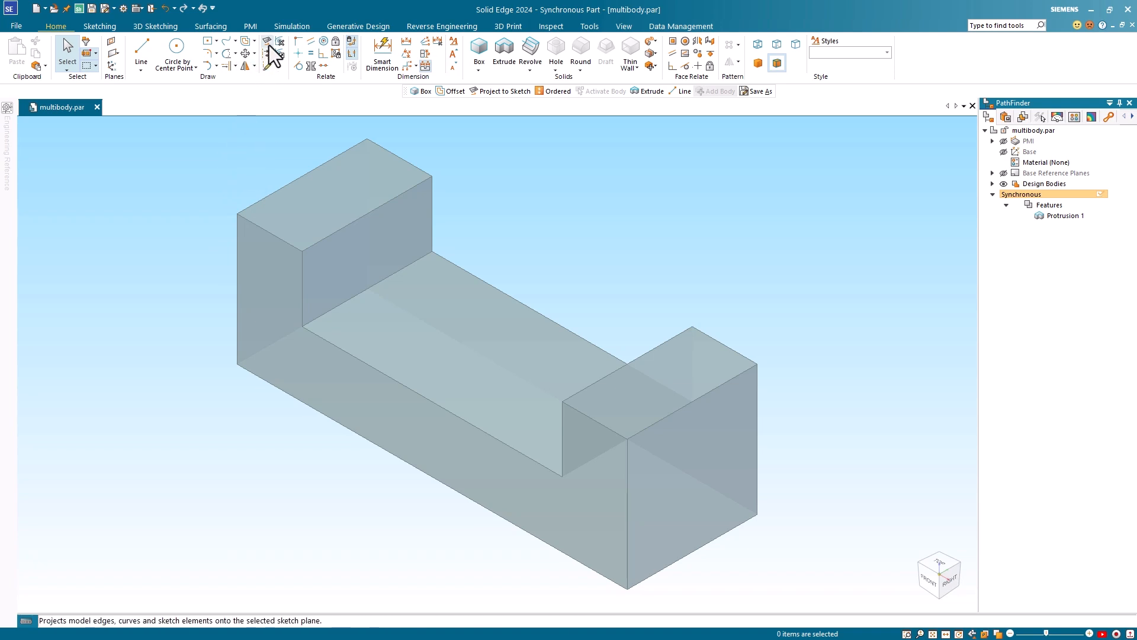
# Project the base's U-profile edges onto the chosen sketch plane with default options
pyautogui.click(269, 41)
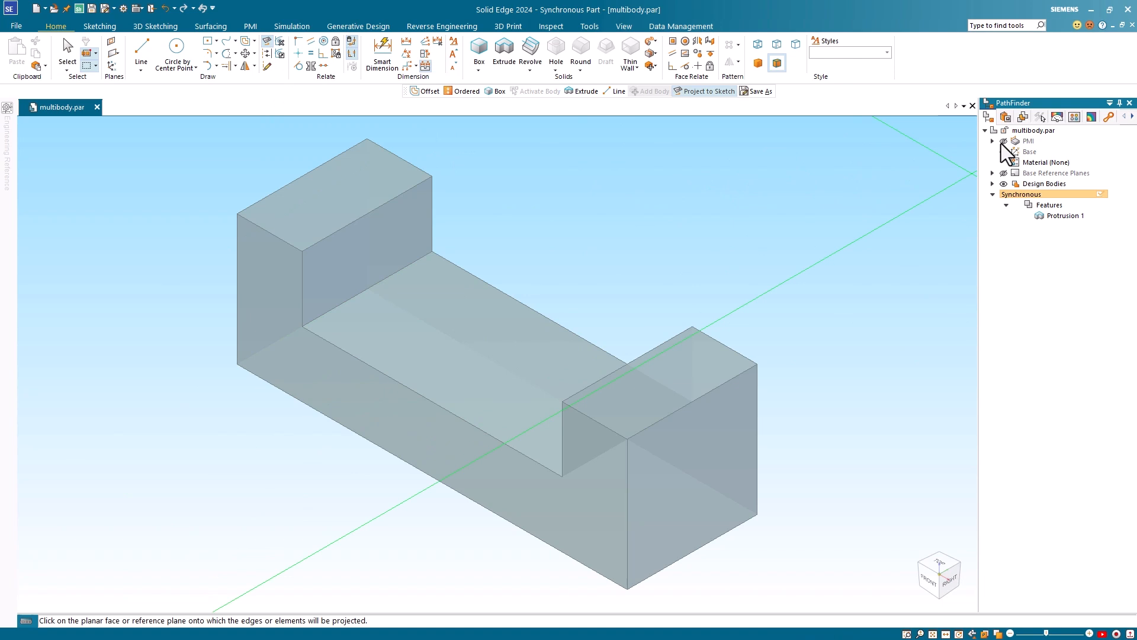
pyautogui.moveTo(1005, 151)
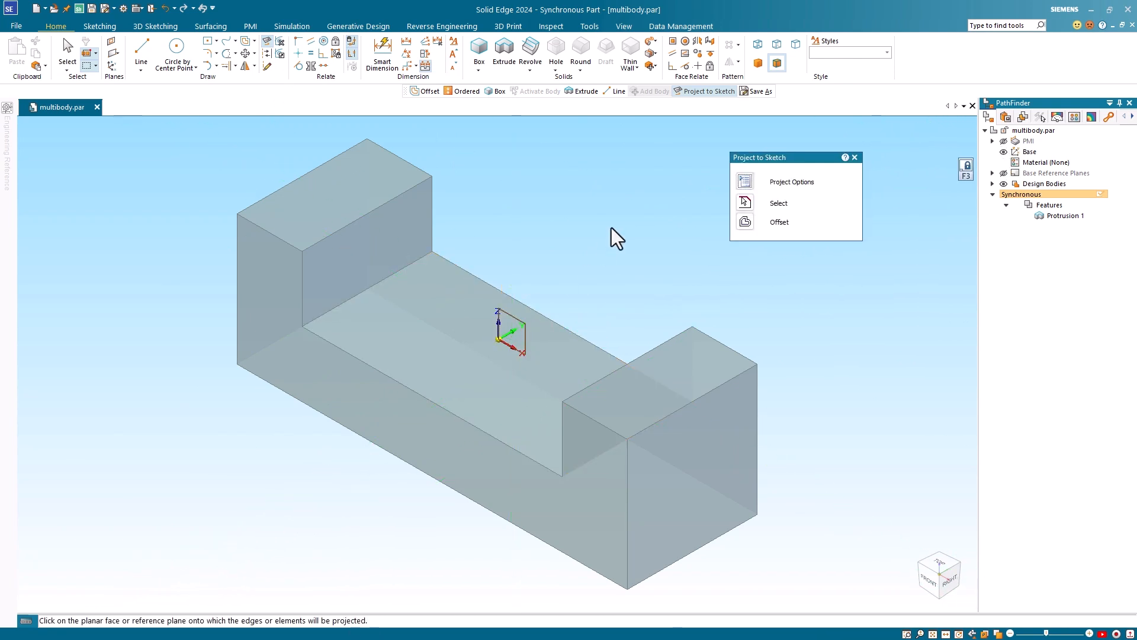
pyautogui.click(791, 181)
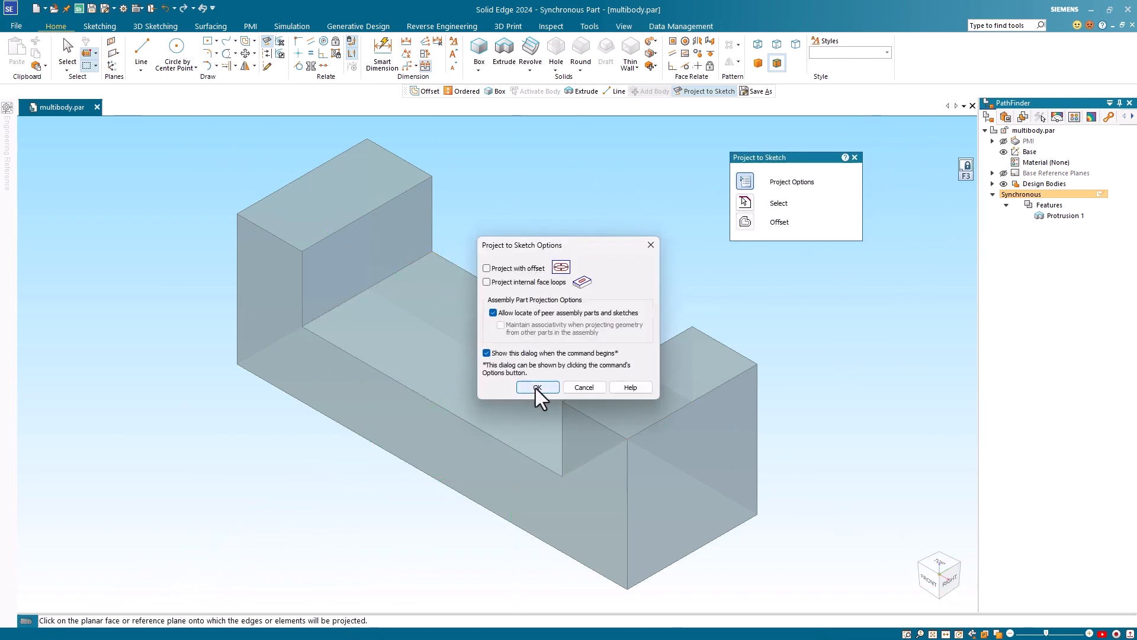
pyautogui.click(537, 387)
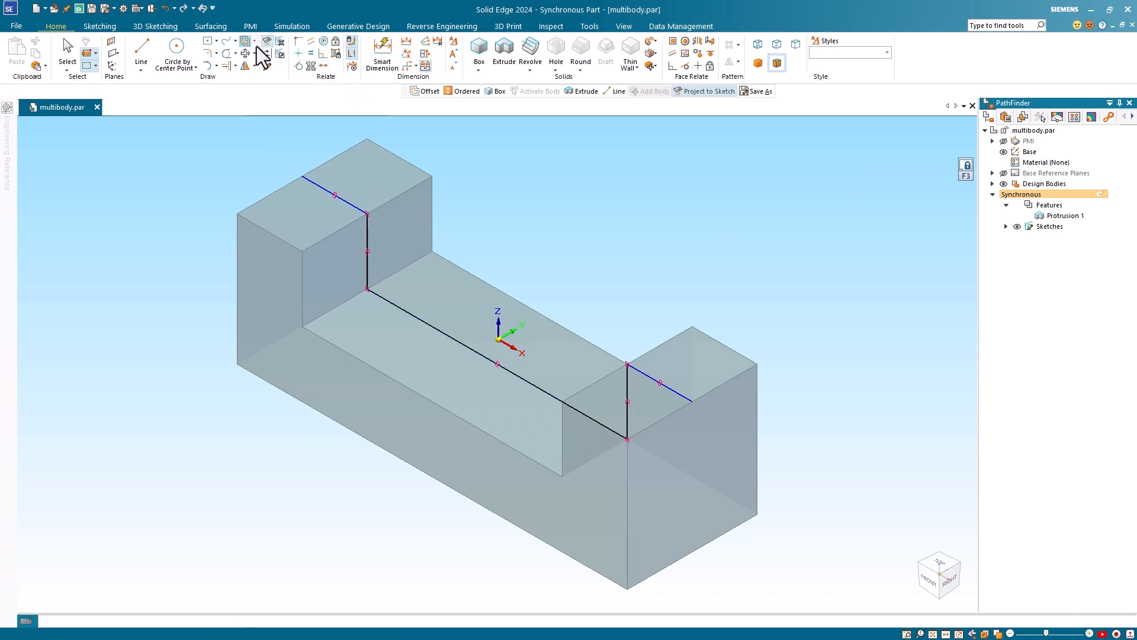
# Offset the projected U-profile chain by 10 mm and close its ends with lines
pyautogui.click(244, 41)
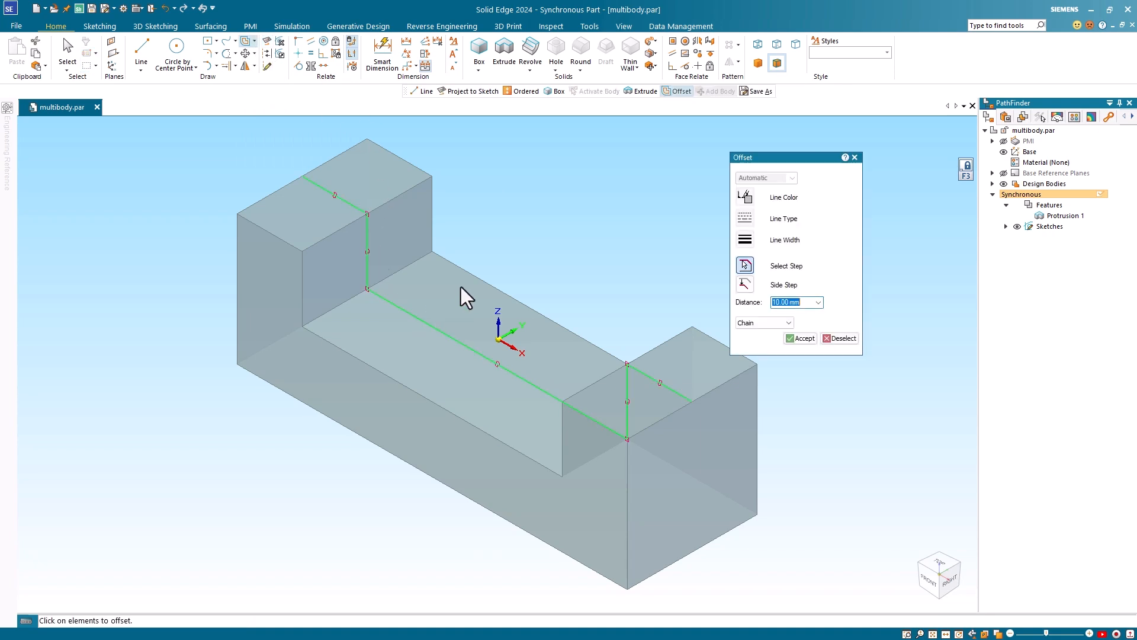
pyautogui.moveTo(703, 287)
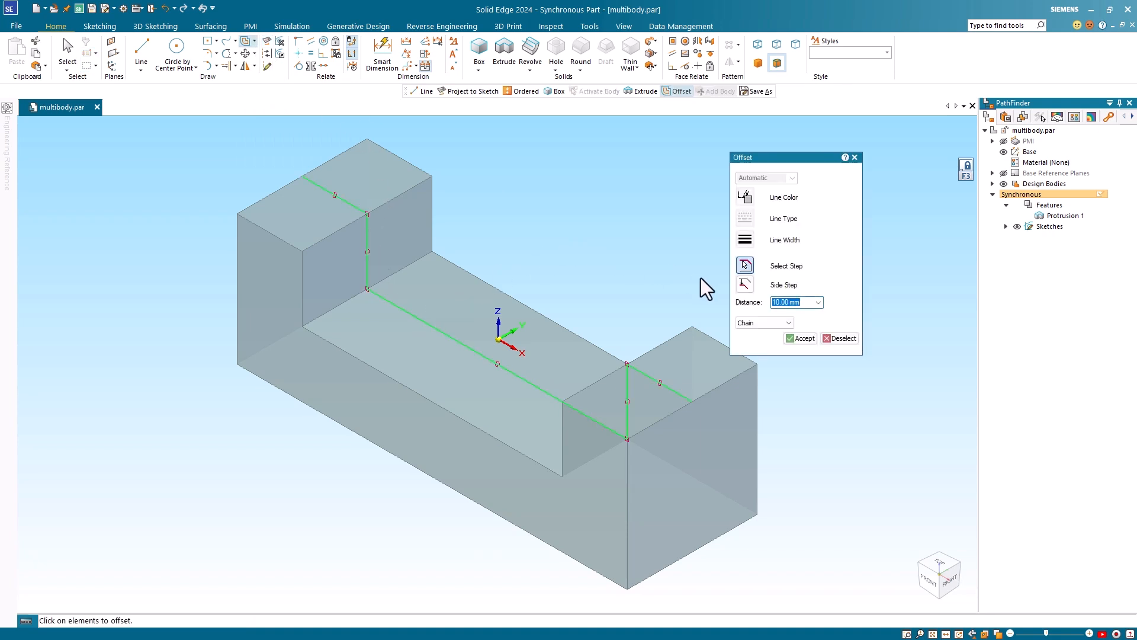
pyautogui.moveTo(800, 338)
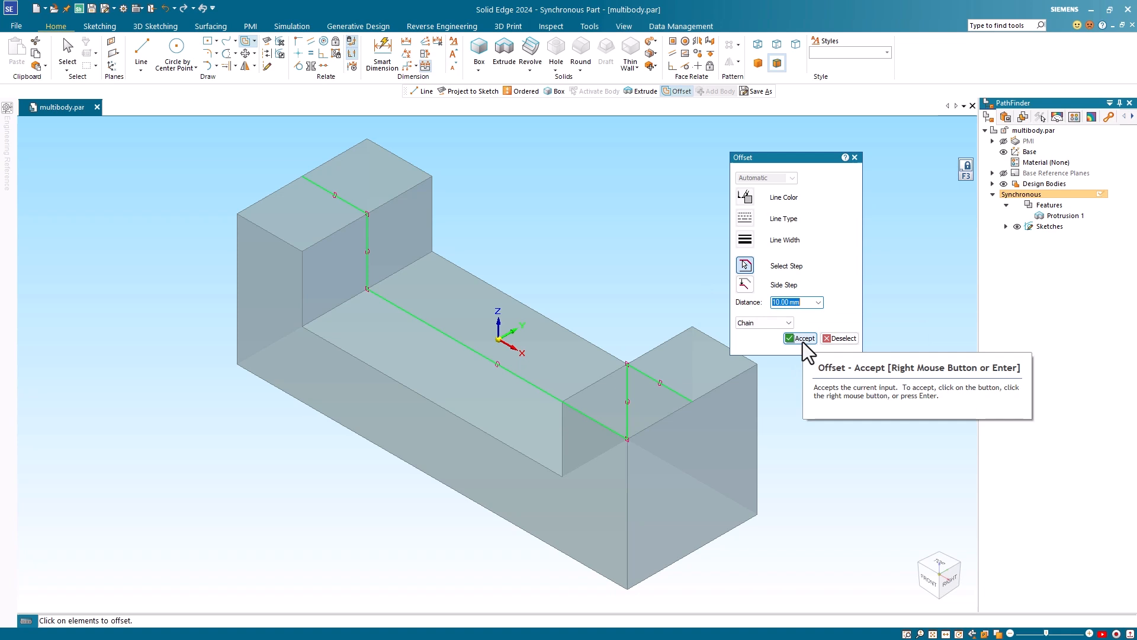
pyautogui.click(800, 338)
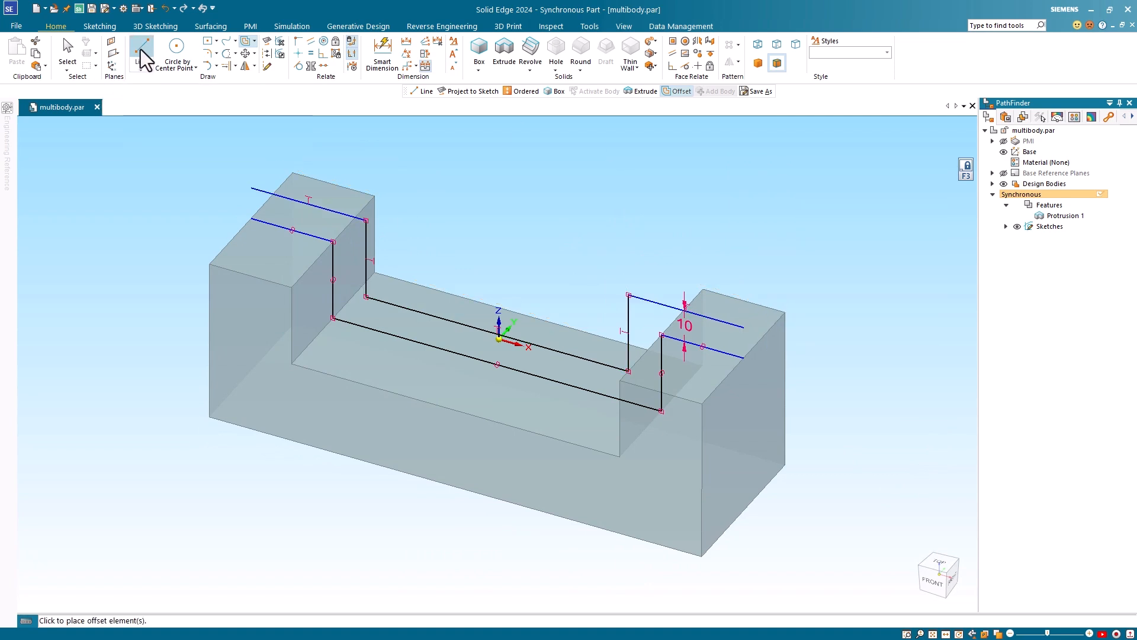
pyautogui.click(142, 51)
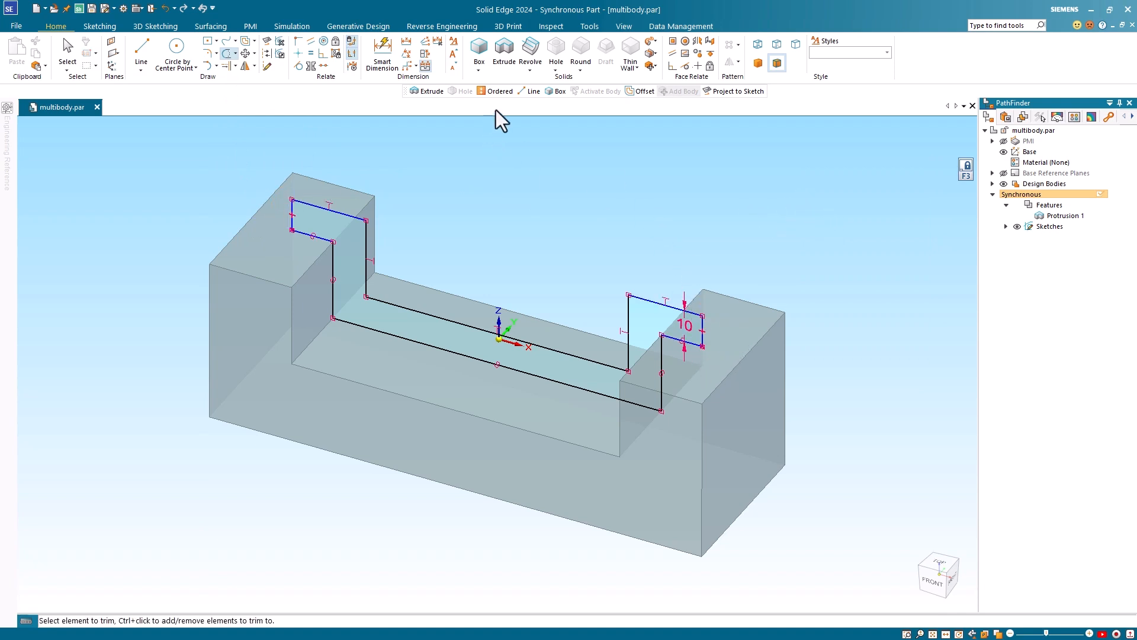
pyautogui.moveTo(504, 53)
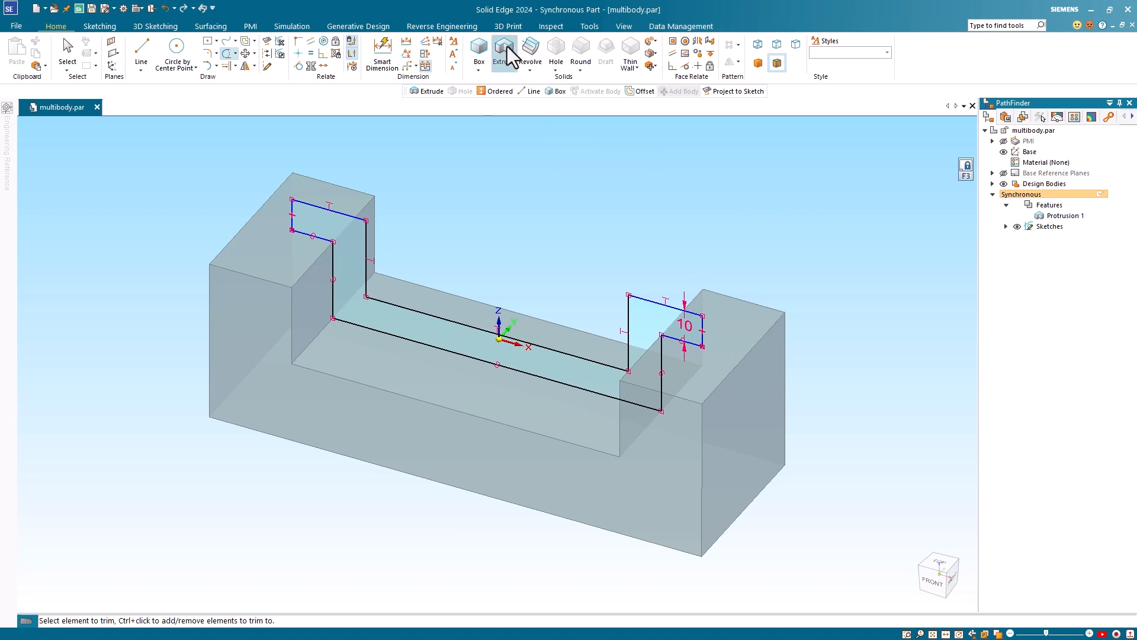
# Extrude the closed U-strip region symmetrically by 20 mm as Protrusion 2
pyautogui.click(504, 54)
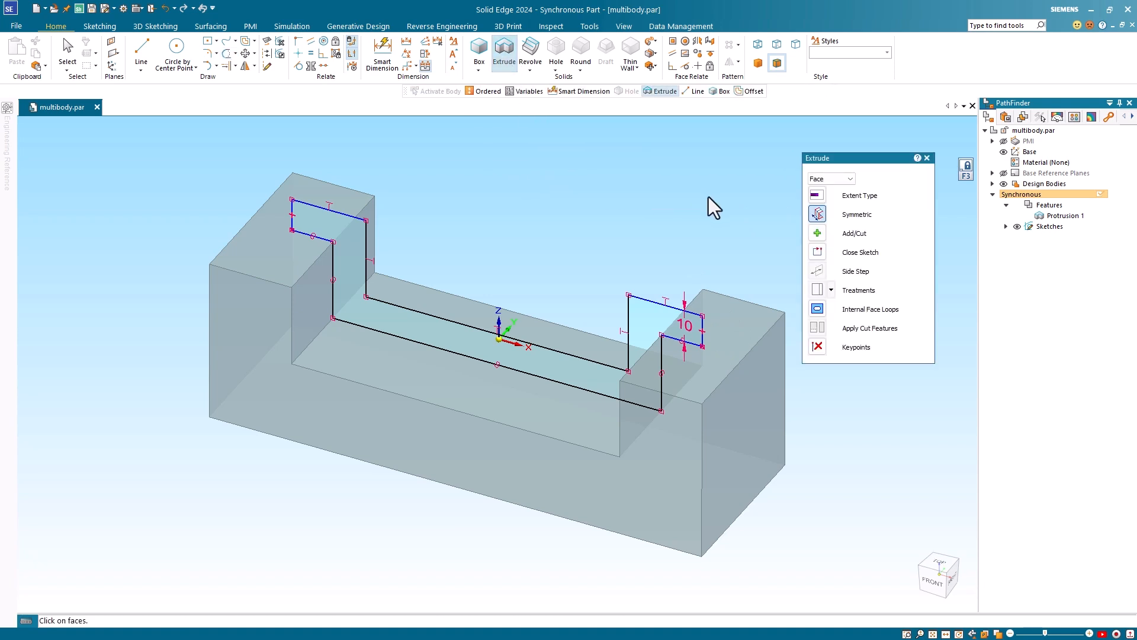
pyautogui.moveTo(471, 257)
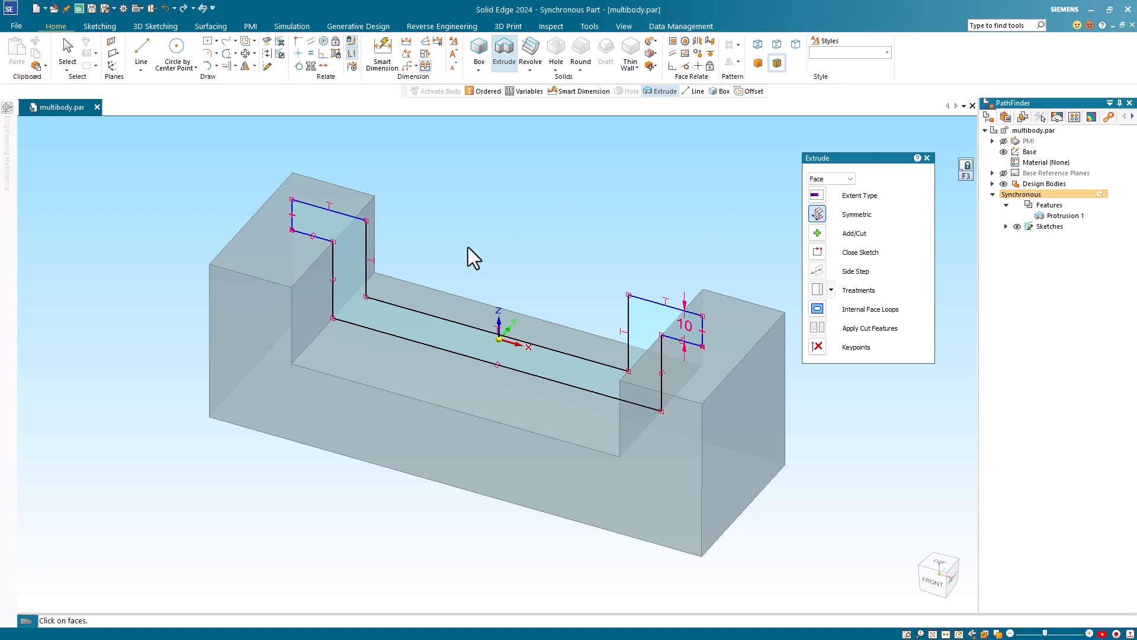
pyautogui.click(464, 323)
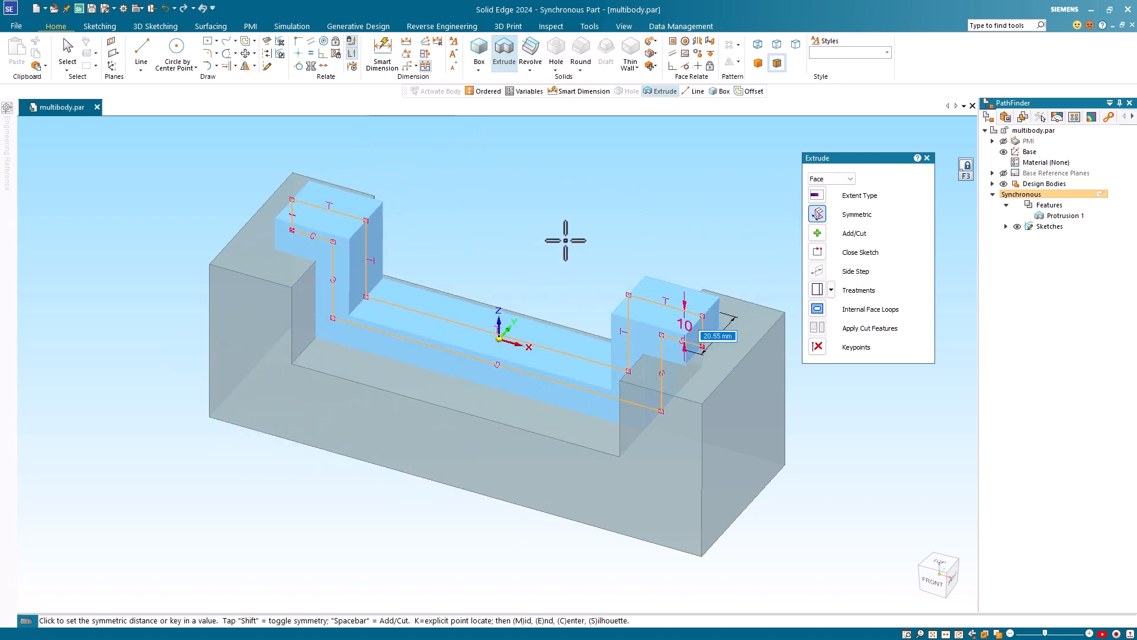
pyautogui.write('20')
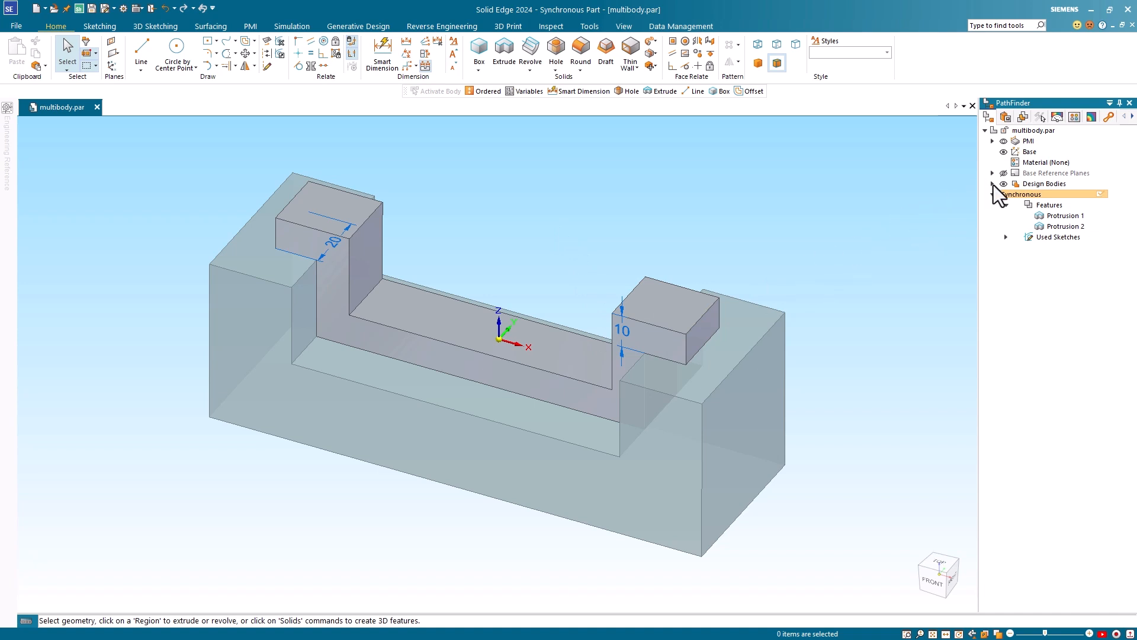
# Toggle the U-strip body to a construction body and back, leaving it as Design Body_4
pyautogui.click(1061, 205)
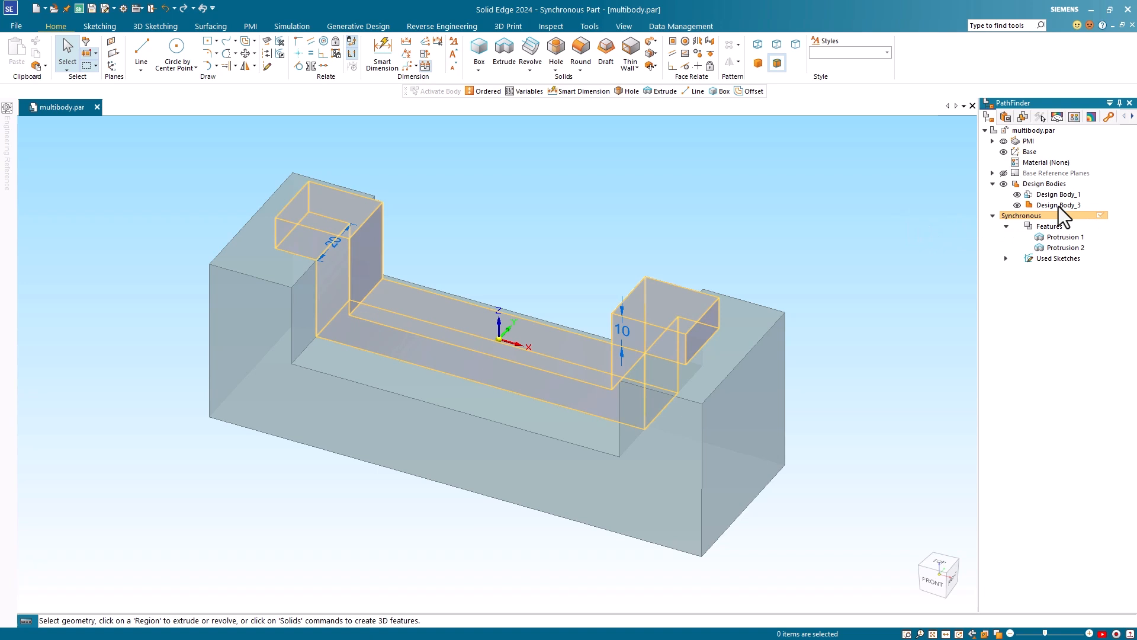
pyautogui.rightClick(1059, 204)
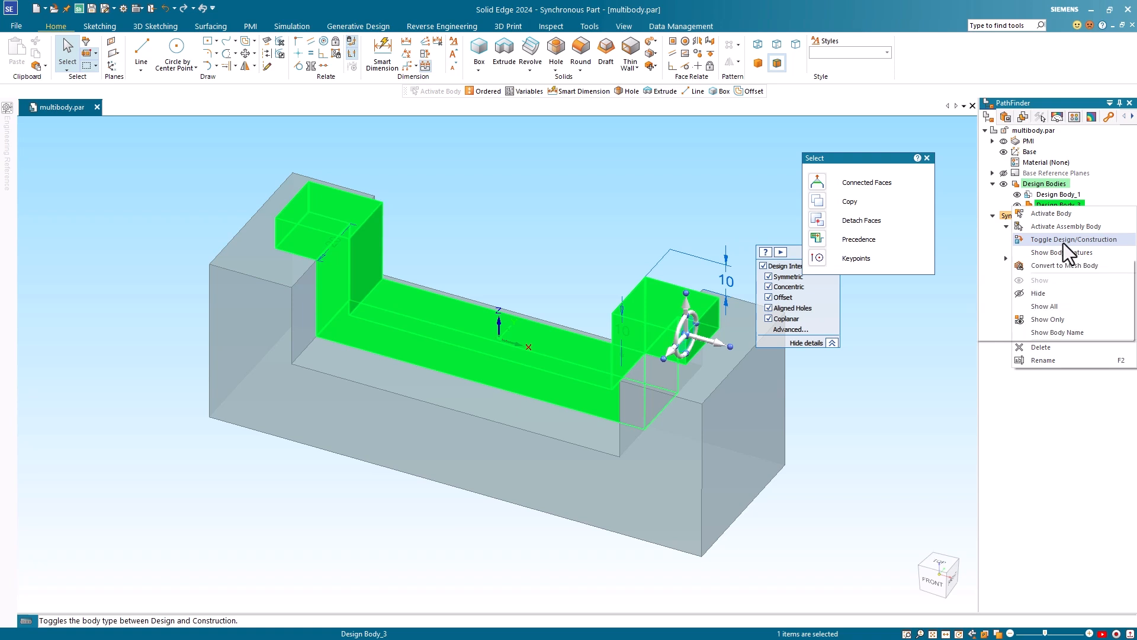
pyautogui.click(1077, 238)
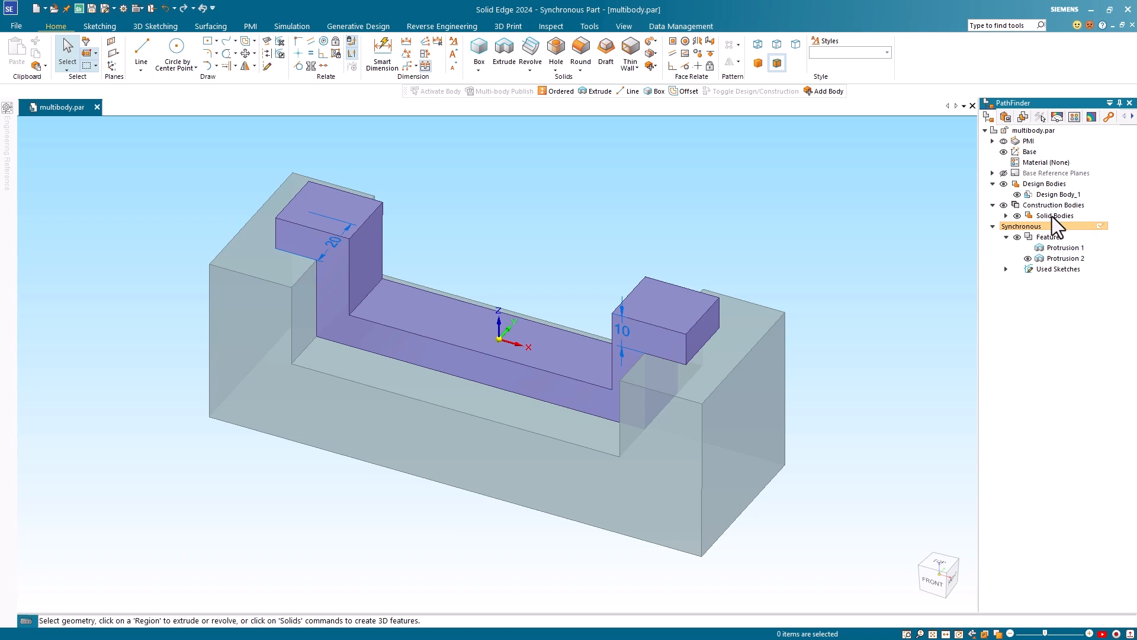
pyautogui.rightClick(1054, 216)
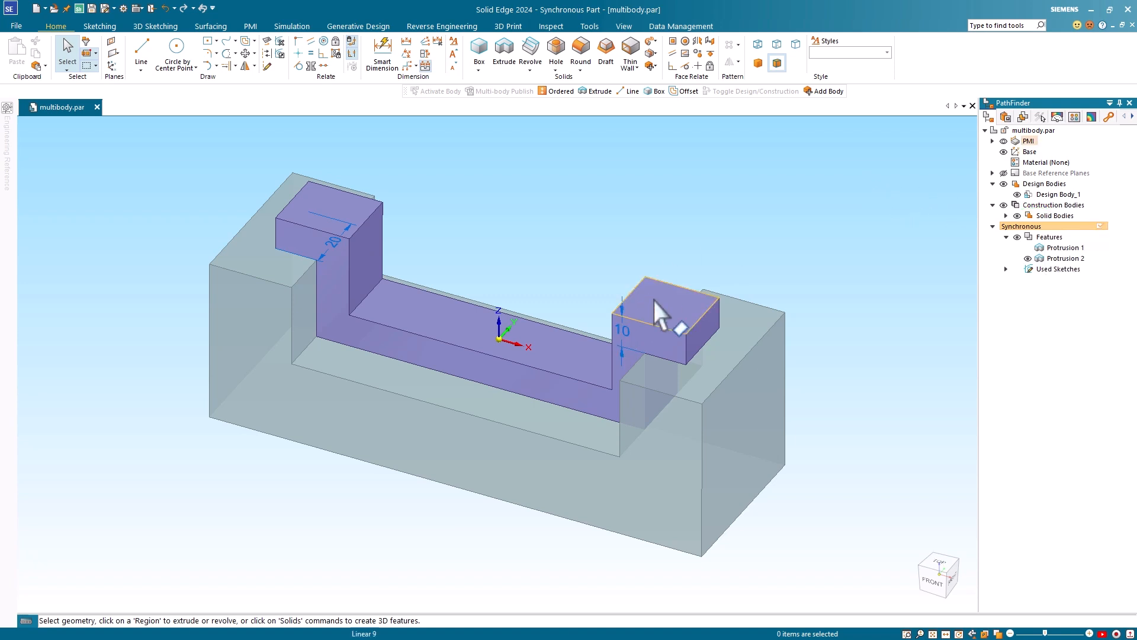
pyautogui.rightClick(660, 300)
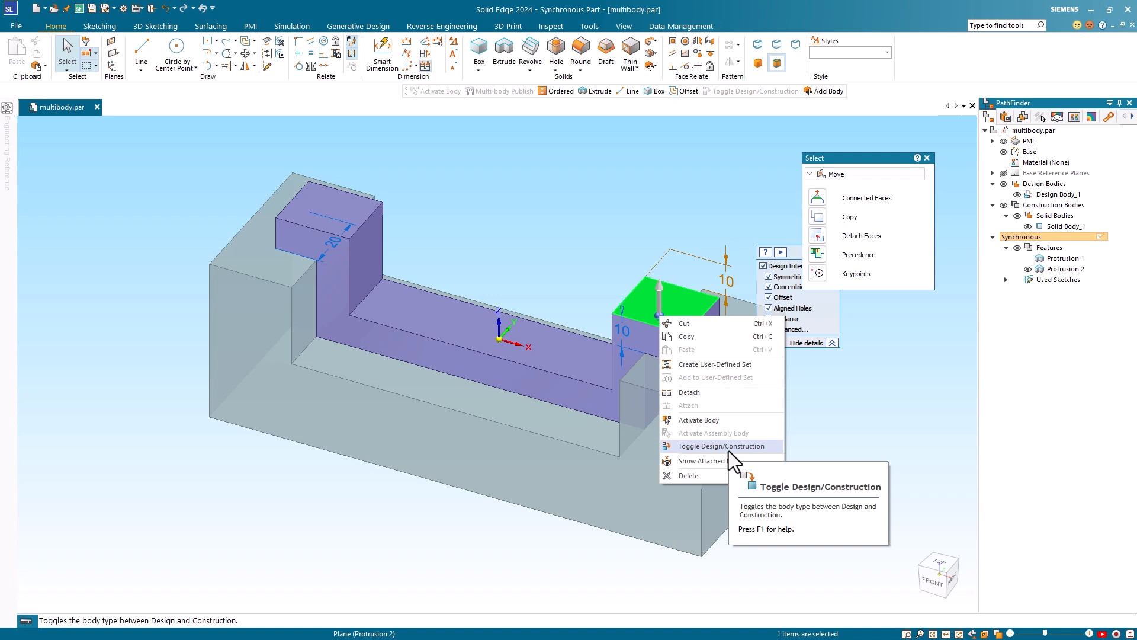
pyautogui.moveTo(732, 459)
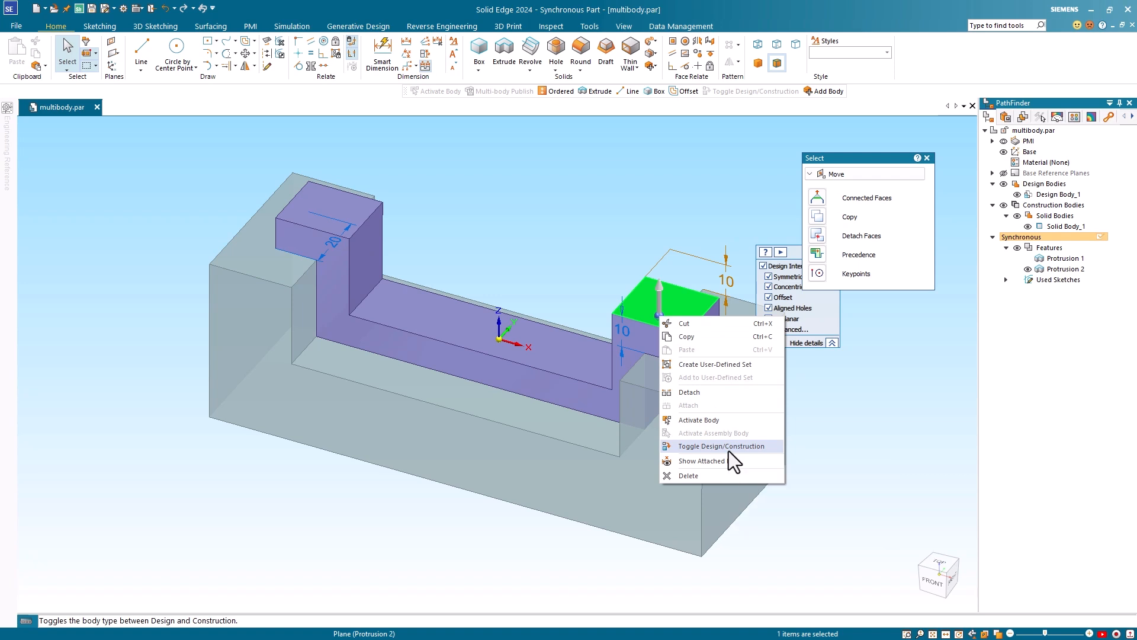
pyautogui.click(724, 446)
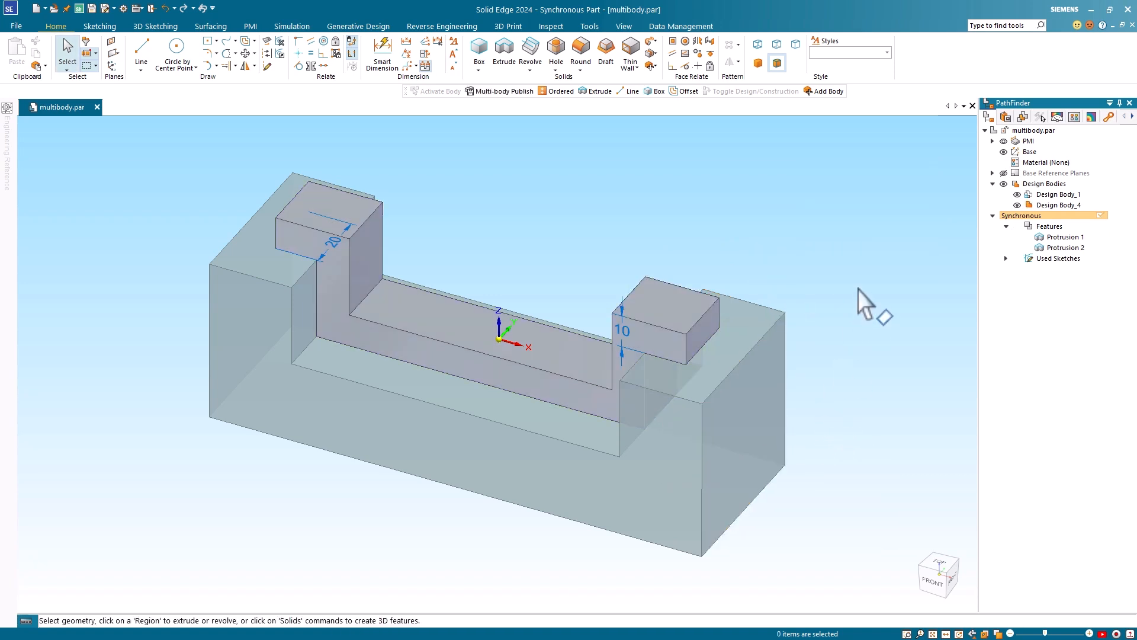
pyautogui.moveTo(879, 297)
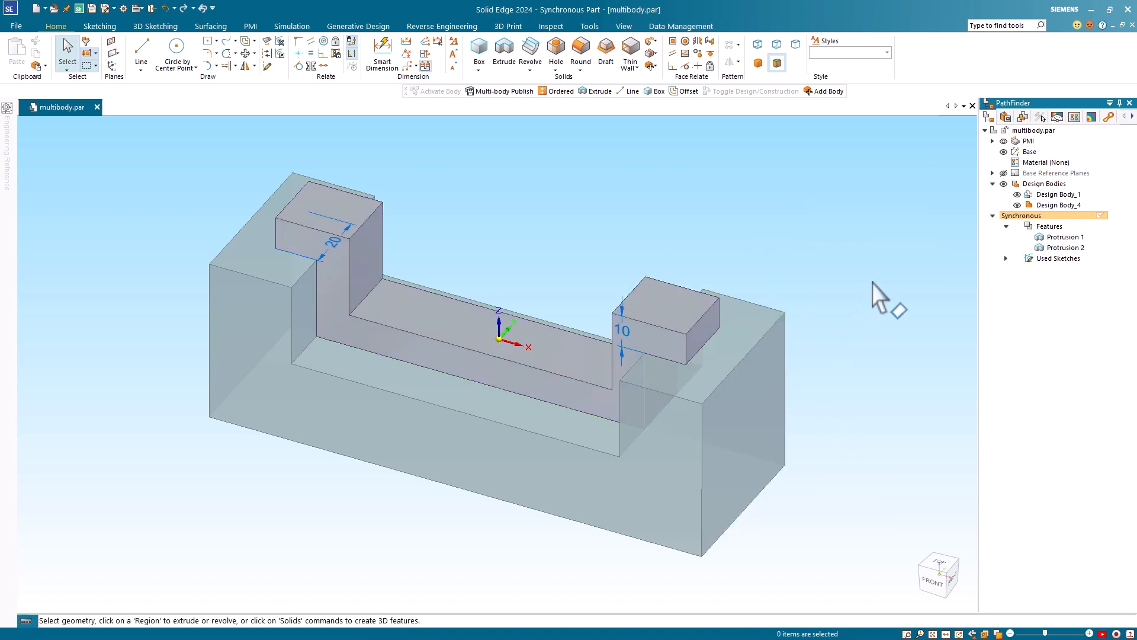
pyautogui.click(1058, 194)
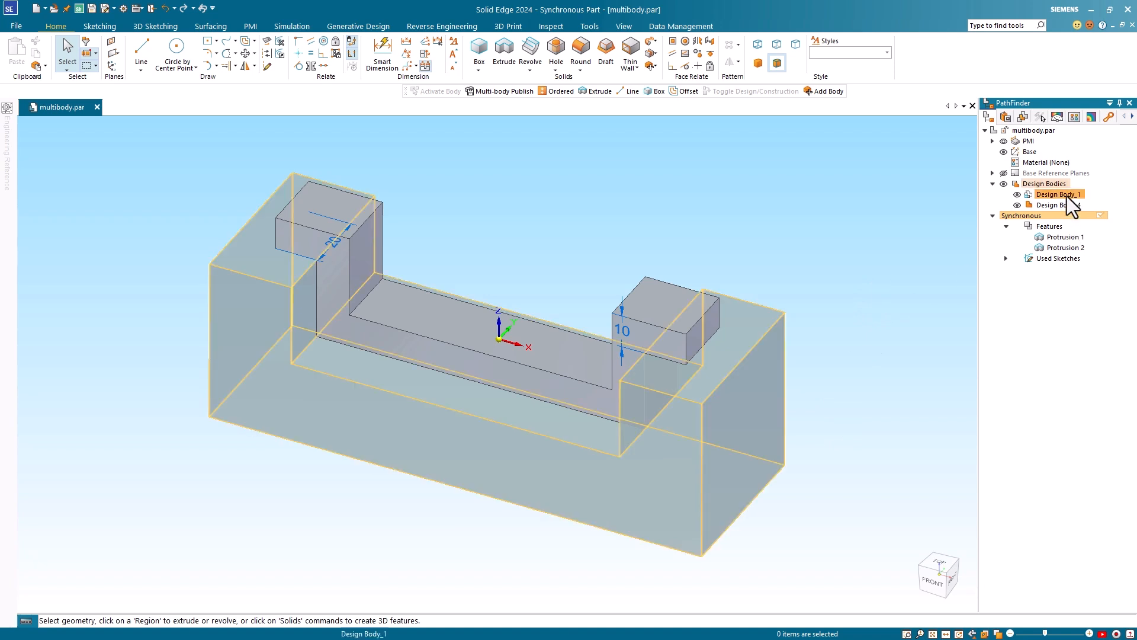
pyautogui.click(1057, 194)
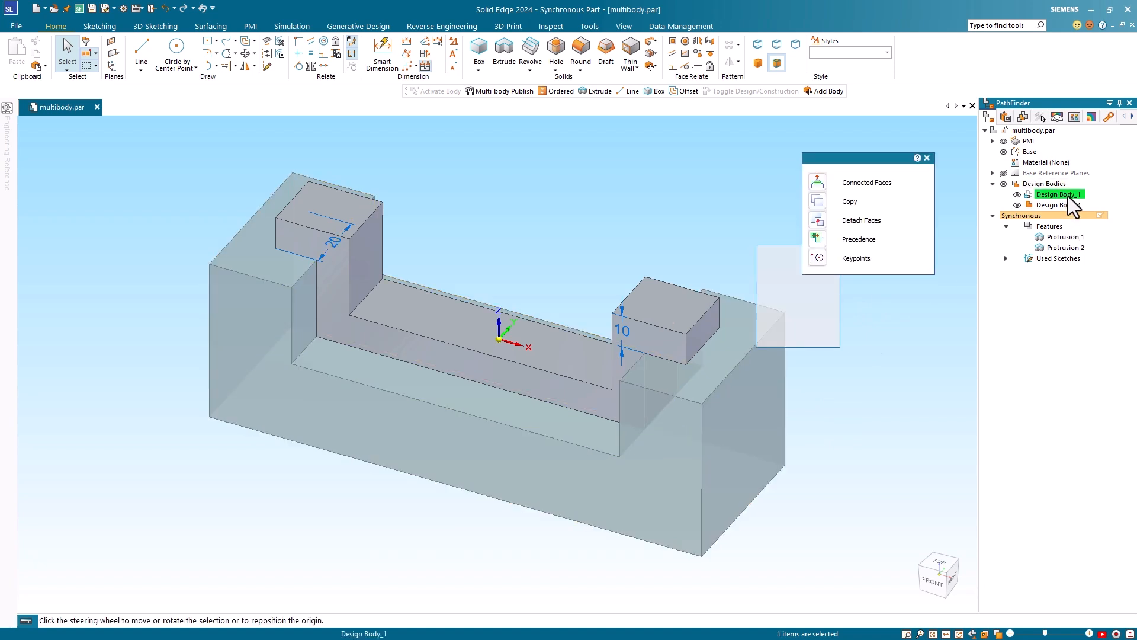
pyautogui.rightClick(1056, 193)
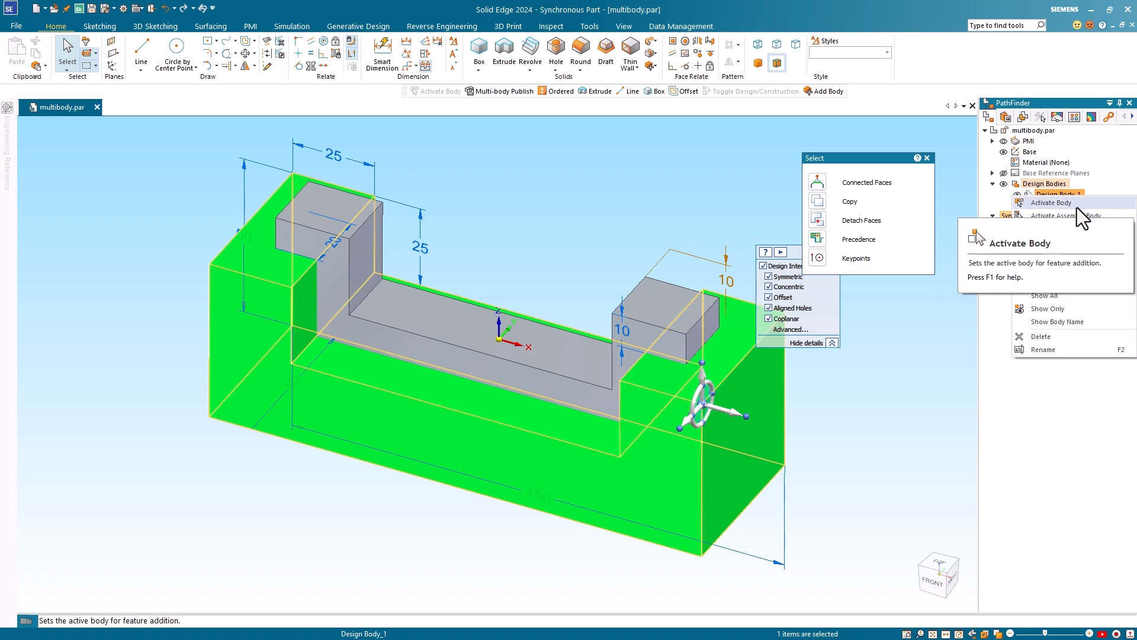
pyautogui.click(1051, 203)
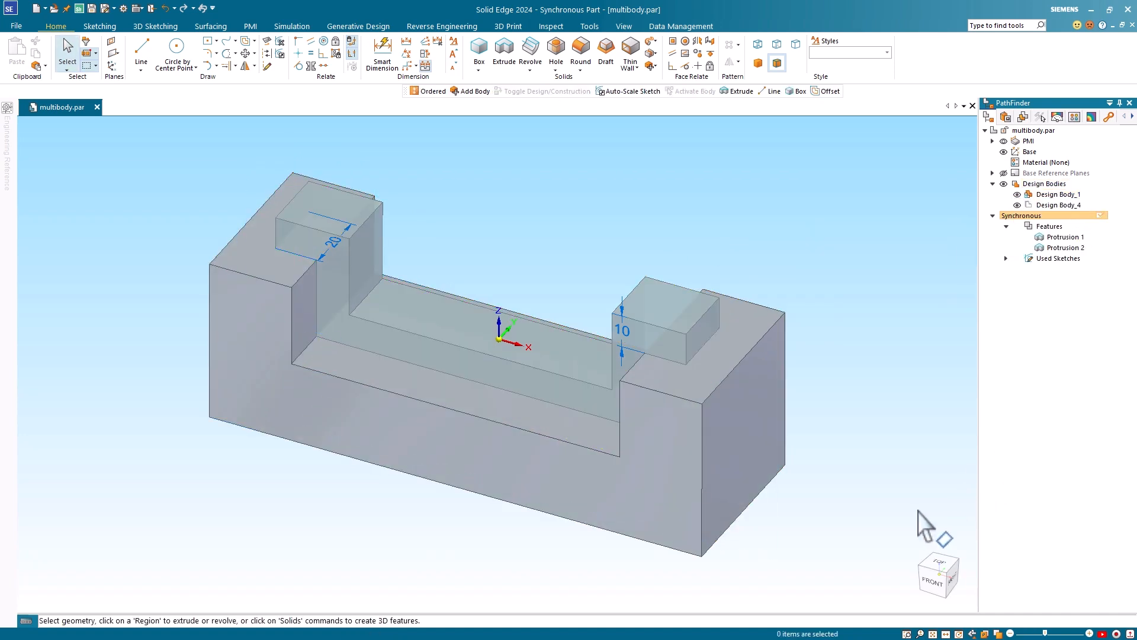
pyautogui.moveTo(896, 446)
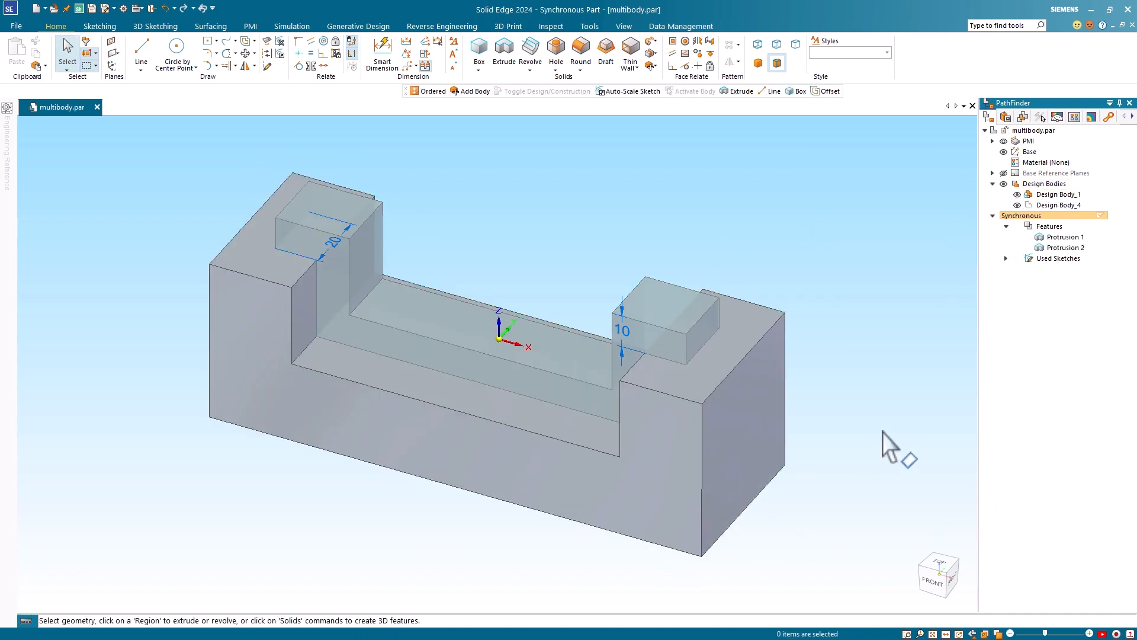
pyautogui.moveTo(905, 432)
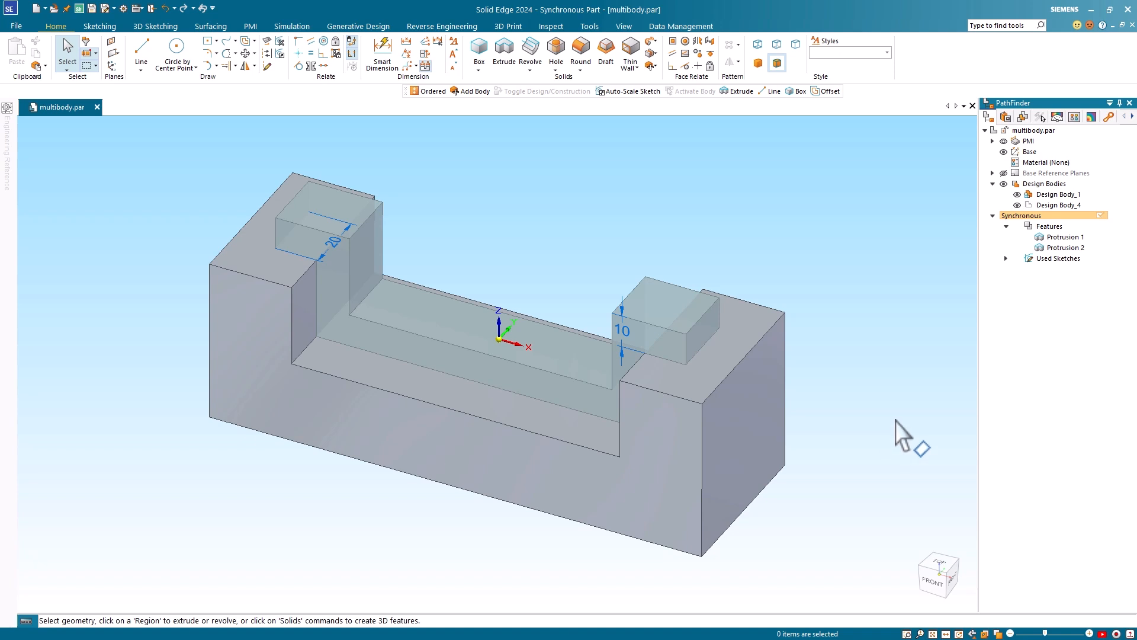
pyautogui.moveTo(1076, 216)
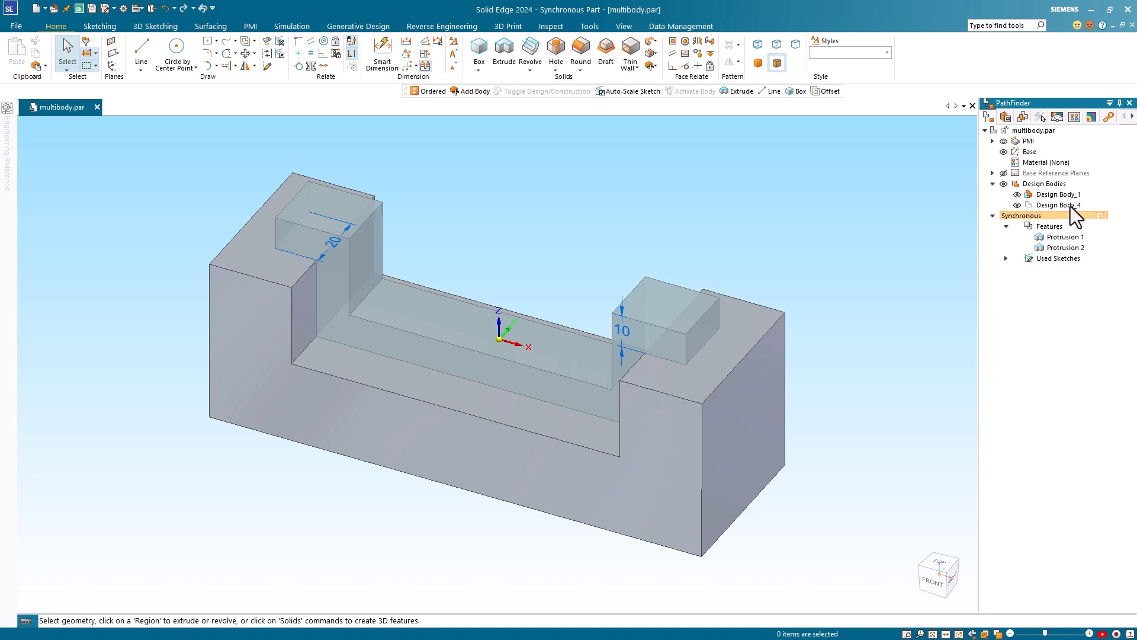
pyautogui.rightClick(1057, 194)
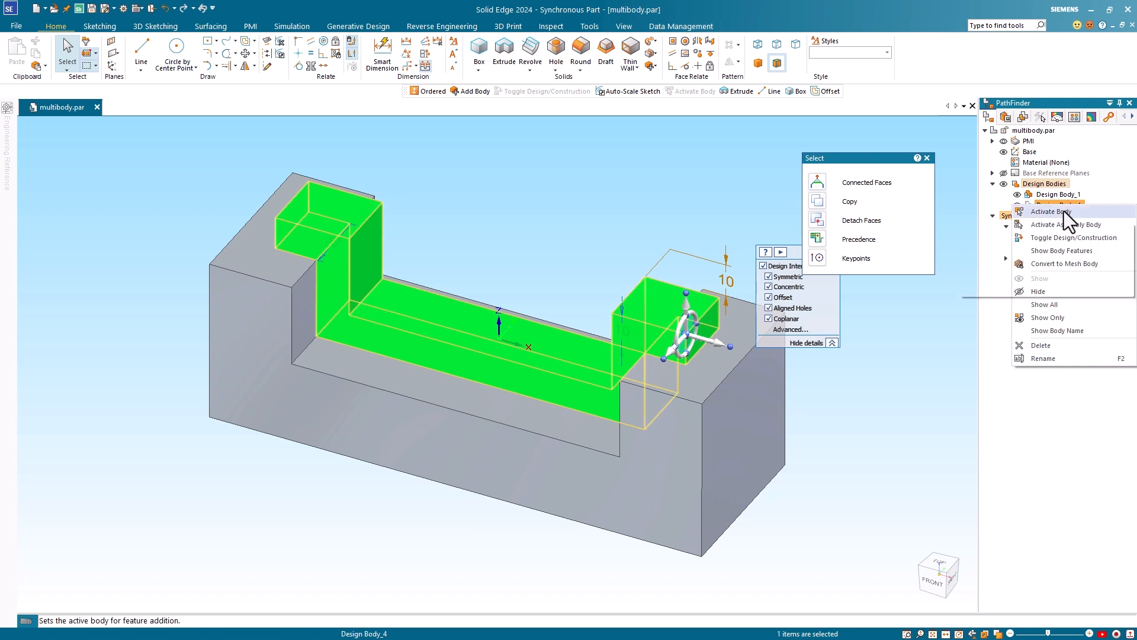
pyautogui.click(1050, 211)
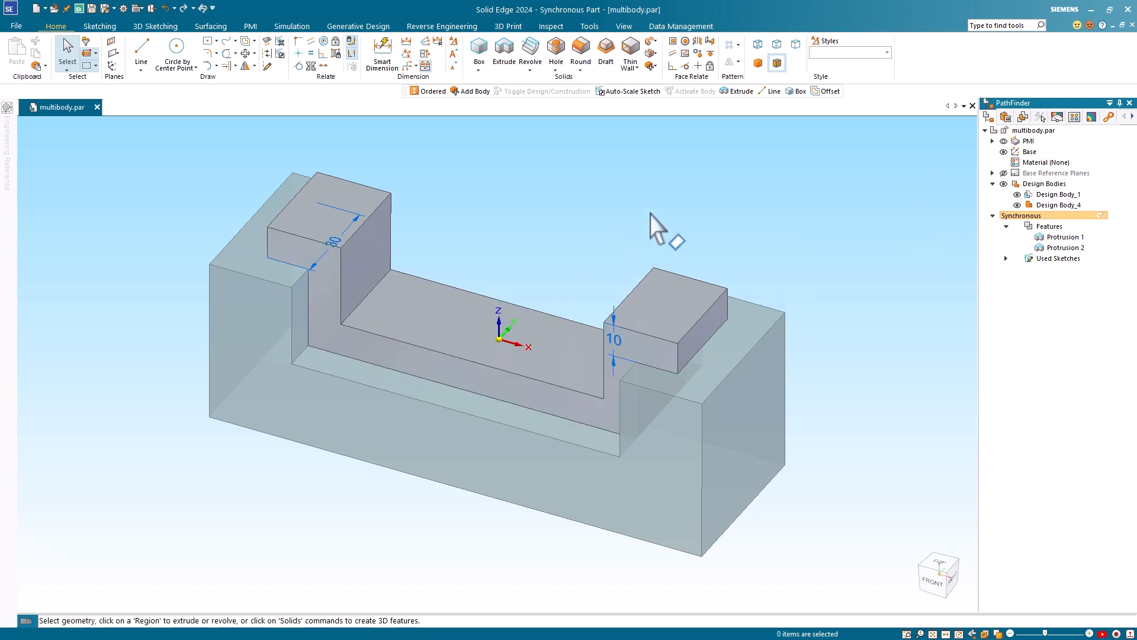
pyautogui.moveTo(798, 252)
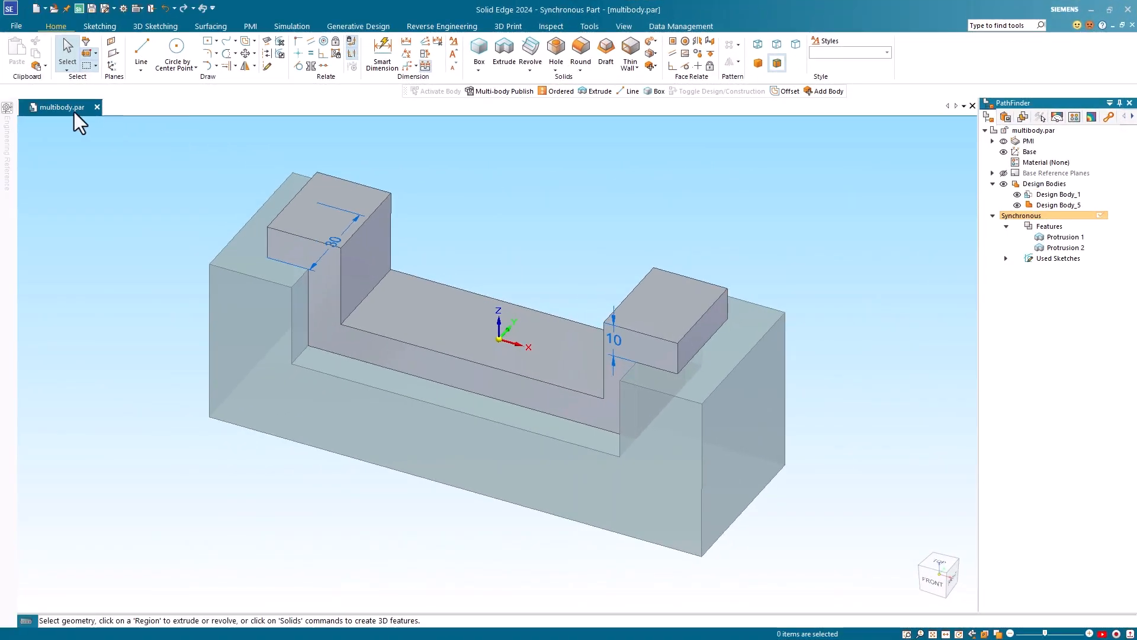
pyautogui.moveTo(87, 25)
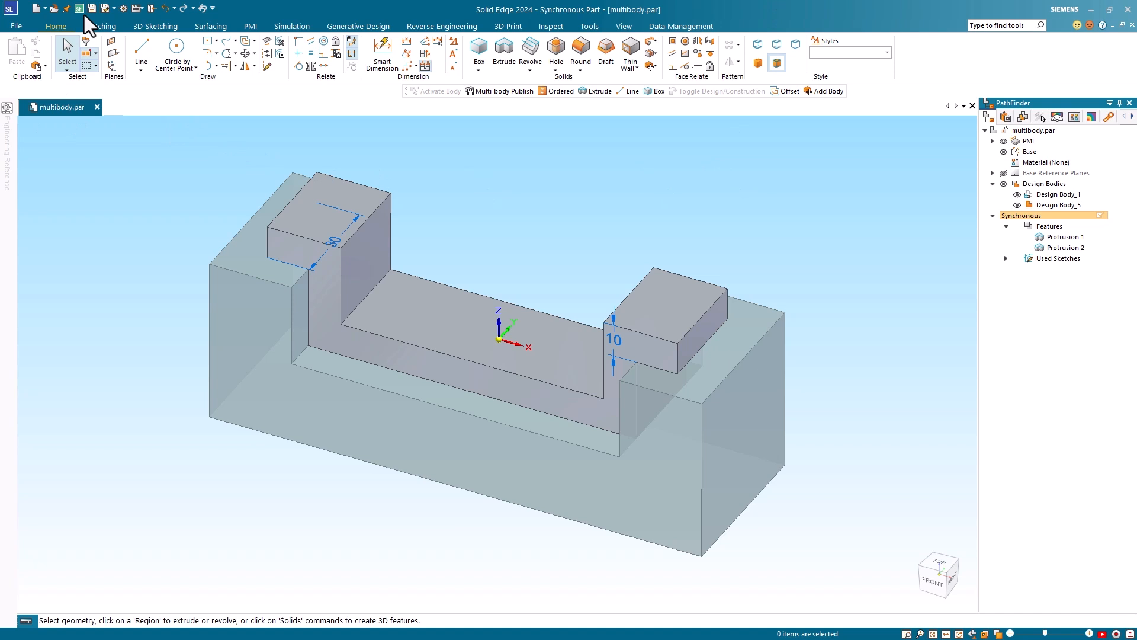
pyautogui.moveTo(98, 18)
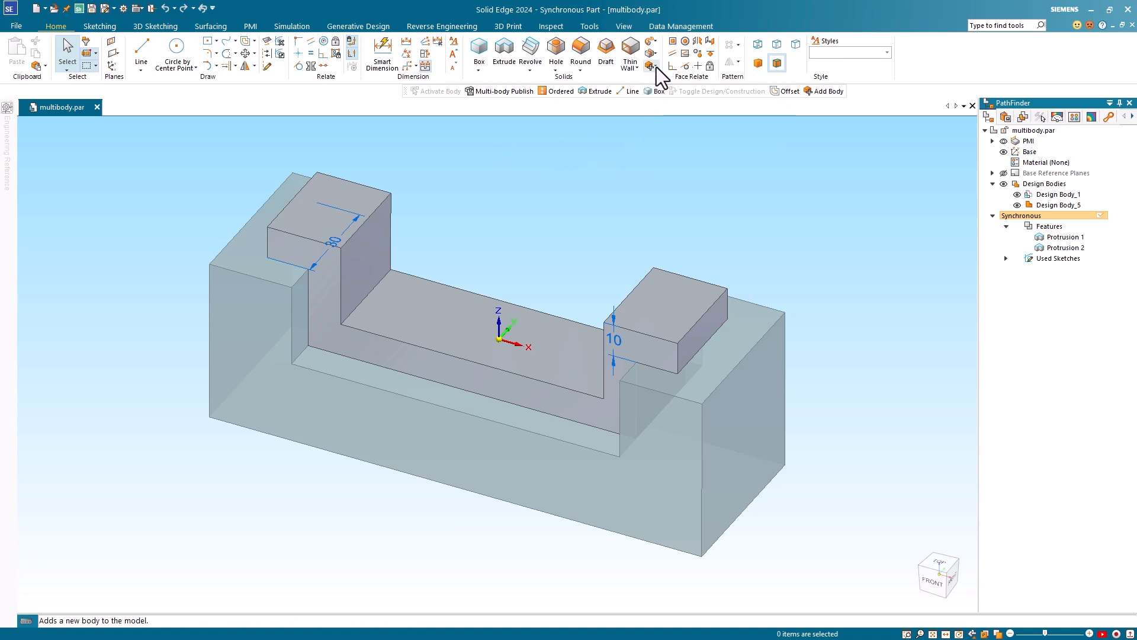
# Multi-body Publish both bodies to part files with Create Assembly ticked, saving multibody.asm
pyautogui.click(650, 65)
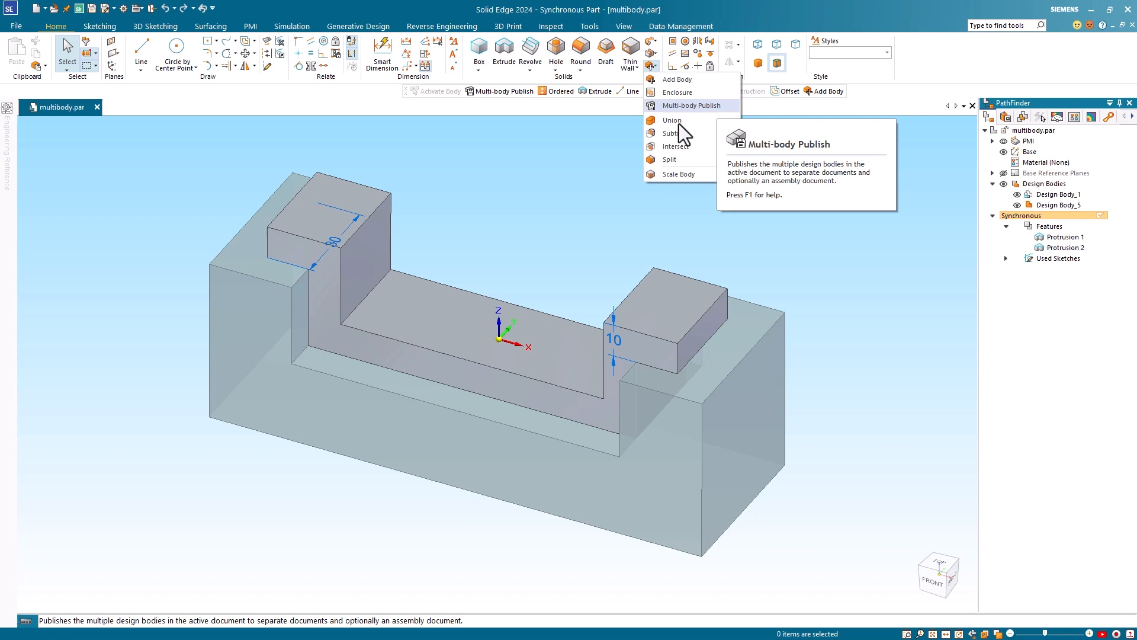
pyautogui.click(691, 105)
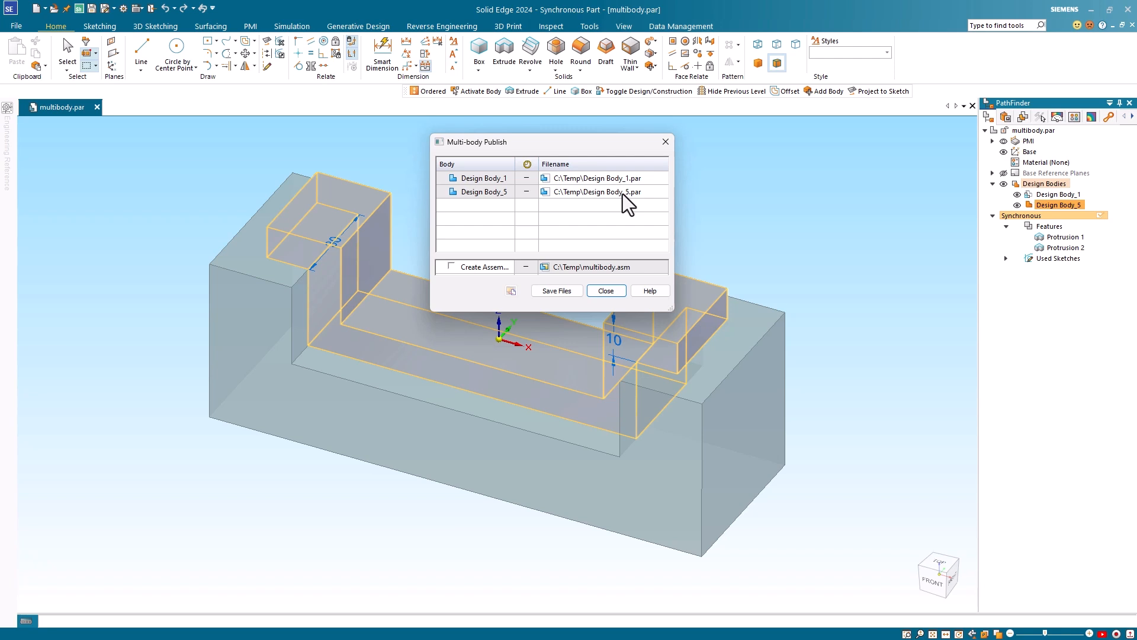
pyautogui.moveTo(624, 196)
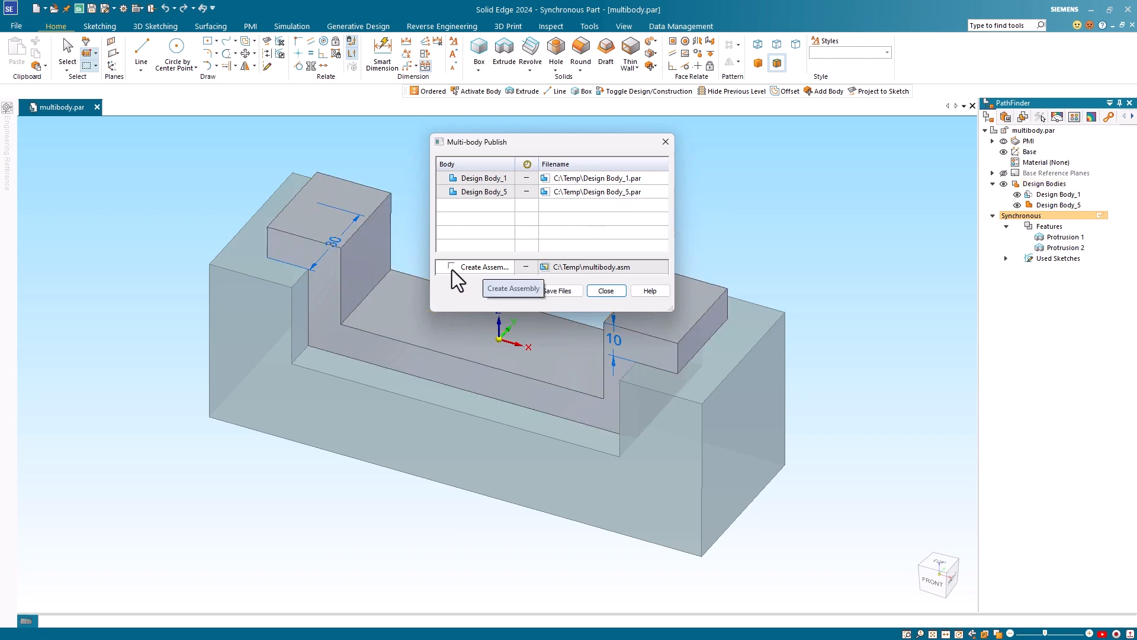
pyautogui.click(449, 266)
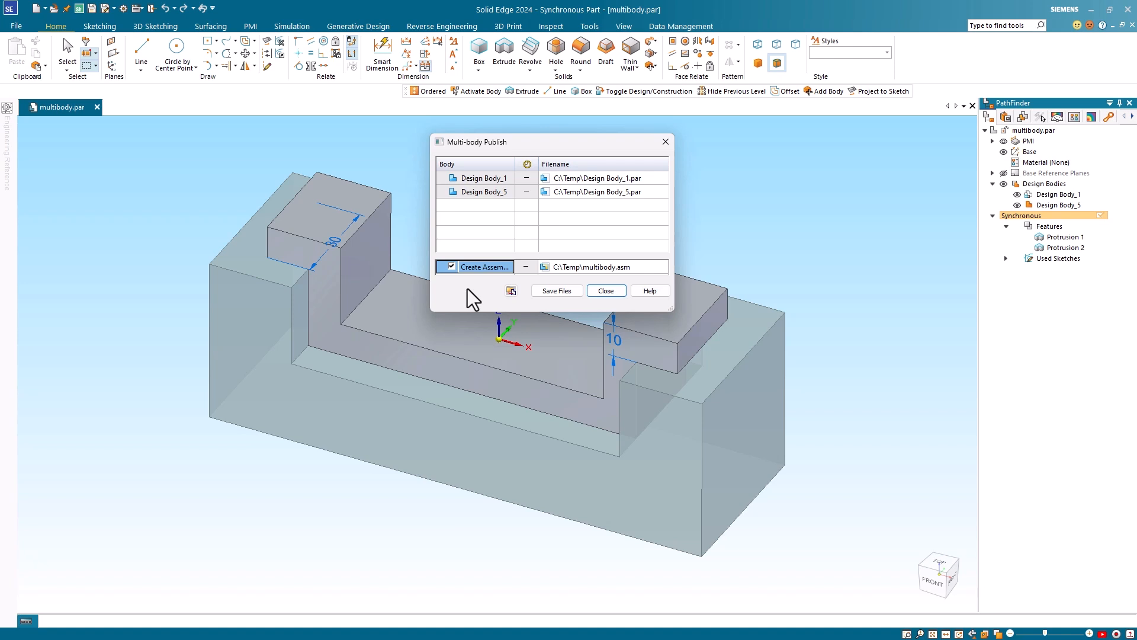
pyautogui.moveTo(634, 281)
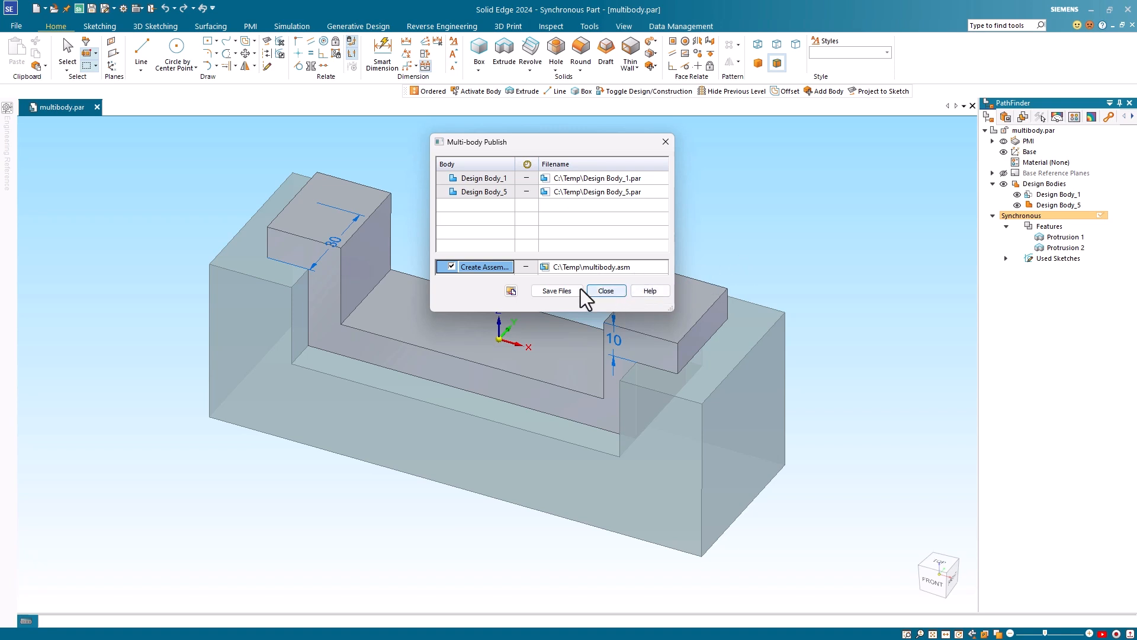
pyautogui.click(556, 290)
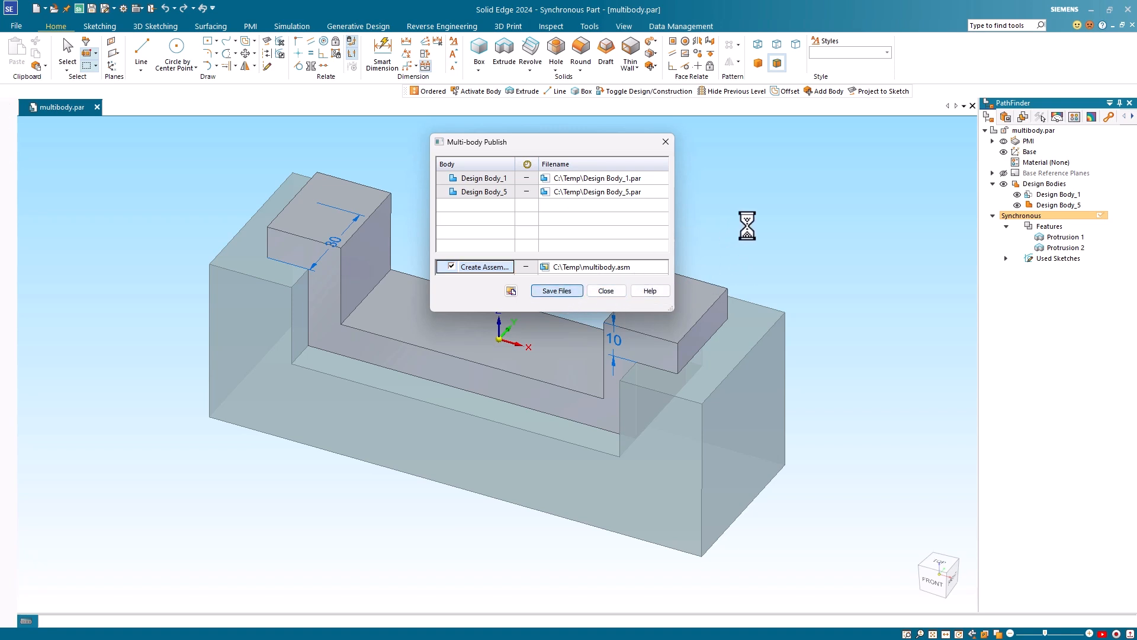
pyautogui.click(556, 290)
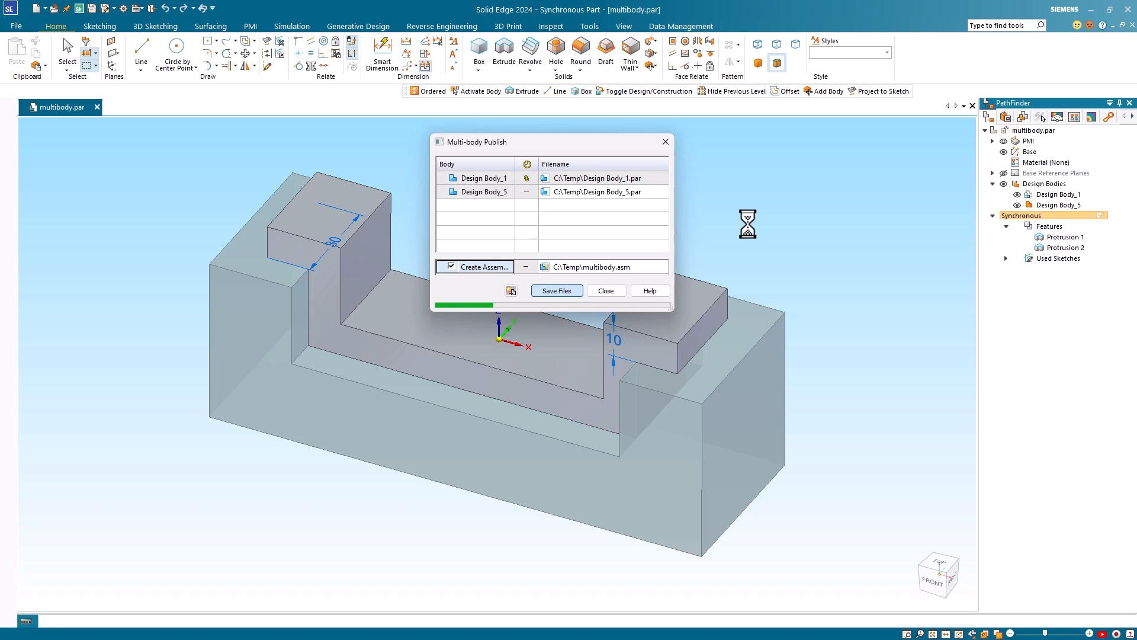
pyautogui.click(557, 290)
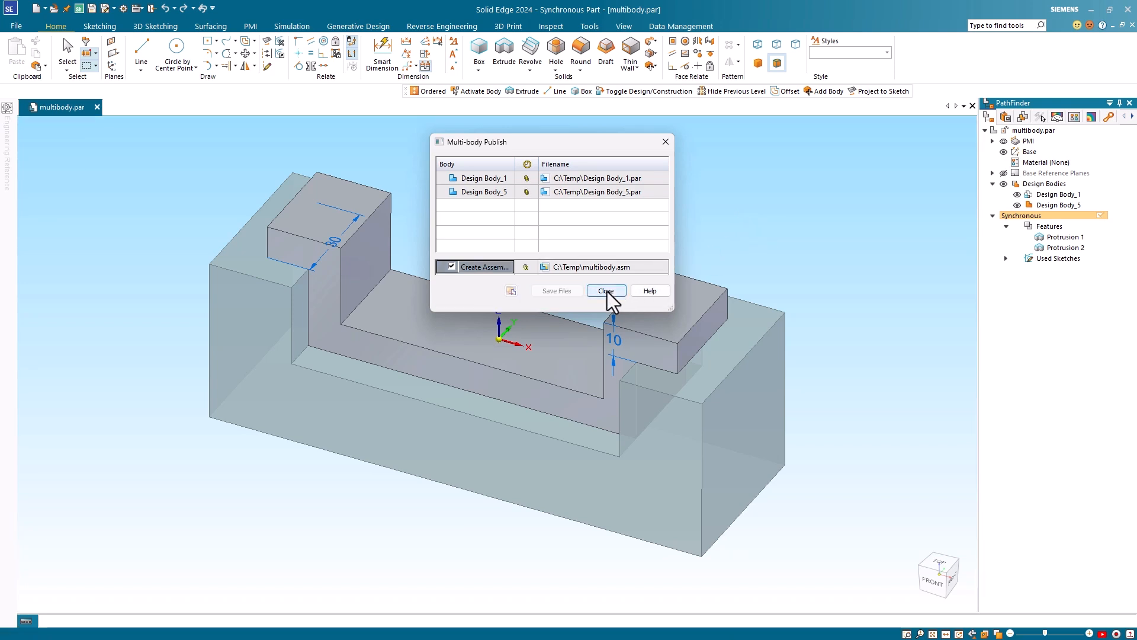
pyautogui.click(605, 291)
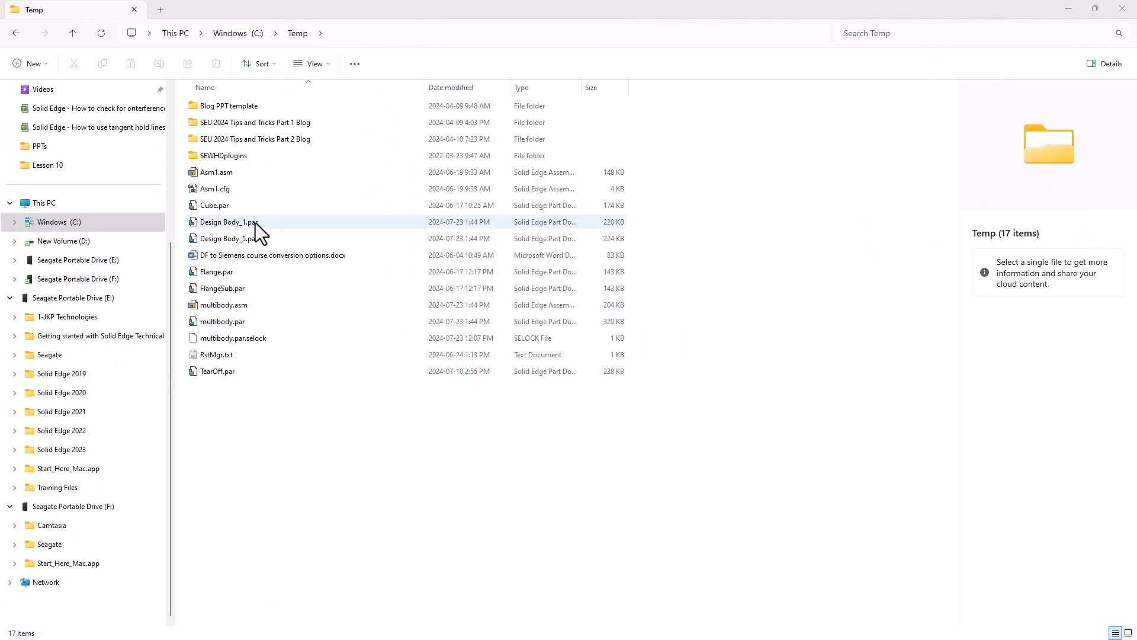
# Select the published Design Body_1.par in the C:\Temp folder
pyautogui.click(229, 238)
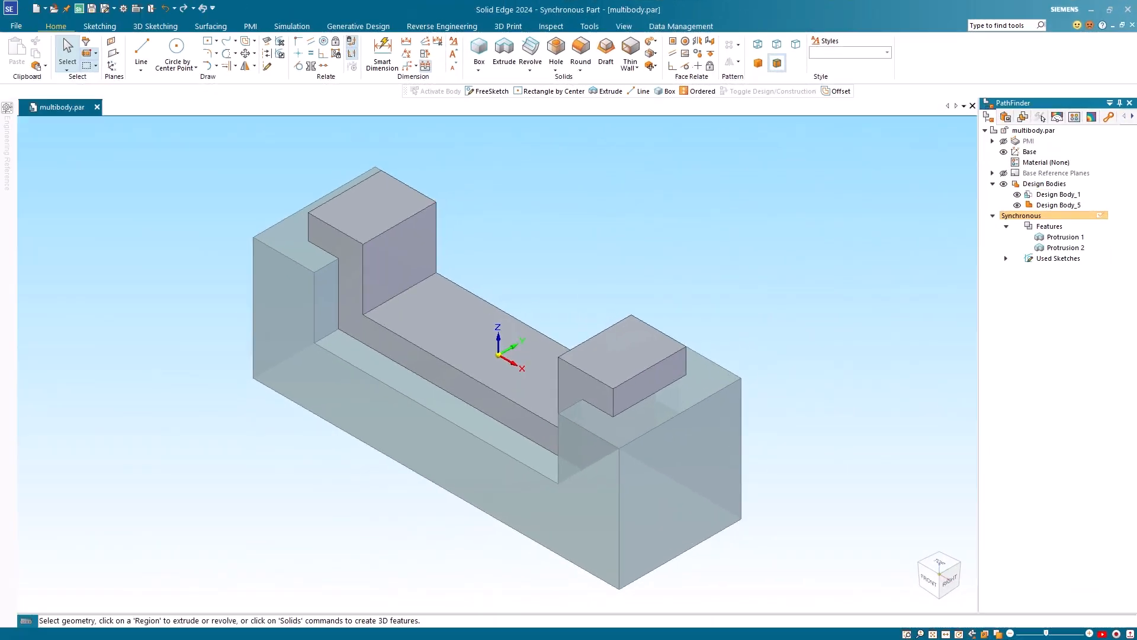
pyautogui.moveTo(680, 185)
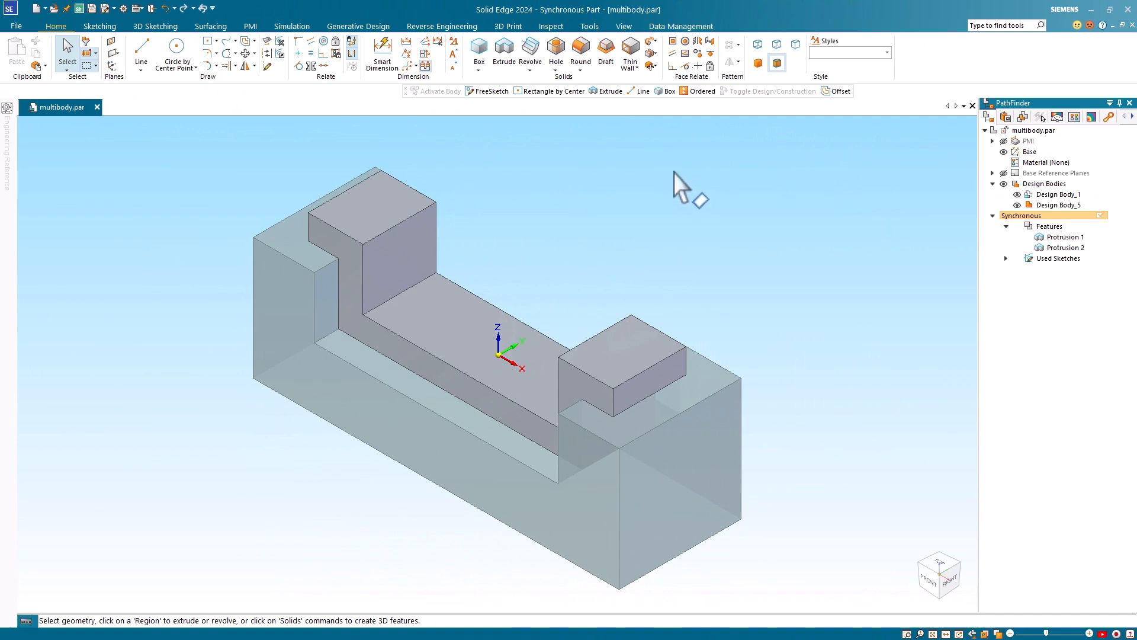
pyautogui.moveTo(200, 80)
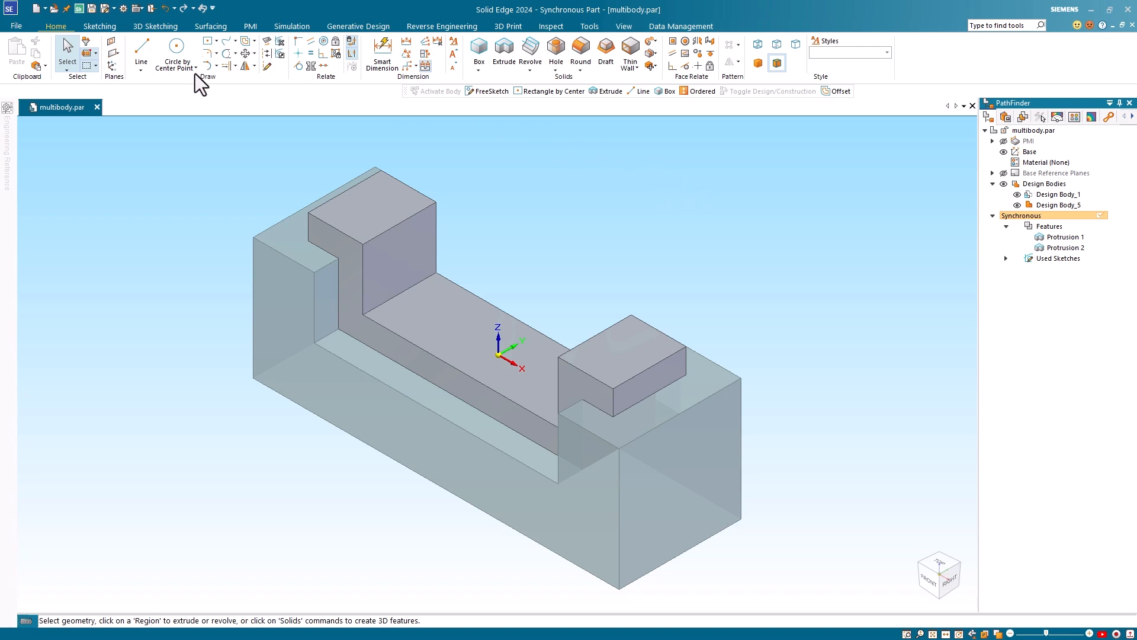
pyautogui.moveTo(246, 51)
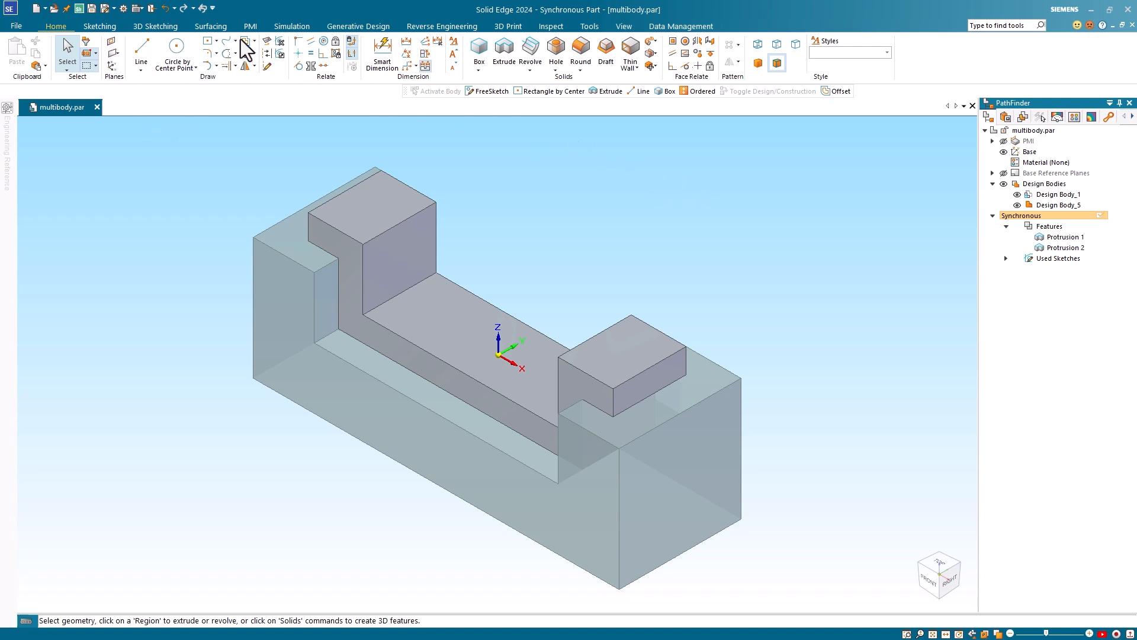
# Switch the part to the Ordered modelling environment from the Tools tab
pyautogui.click(589, 26)
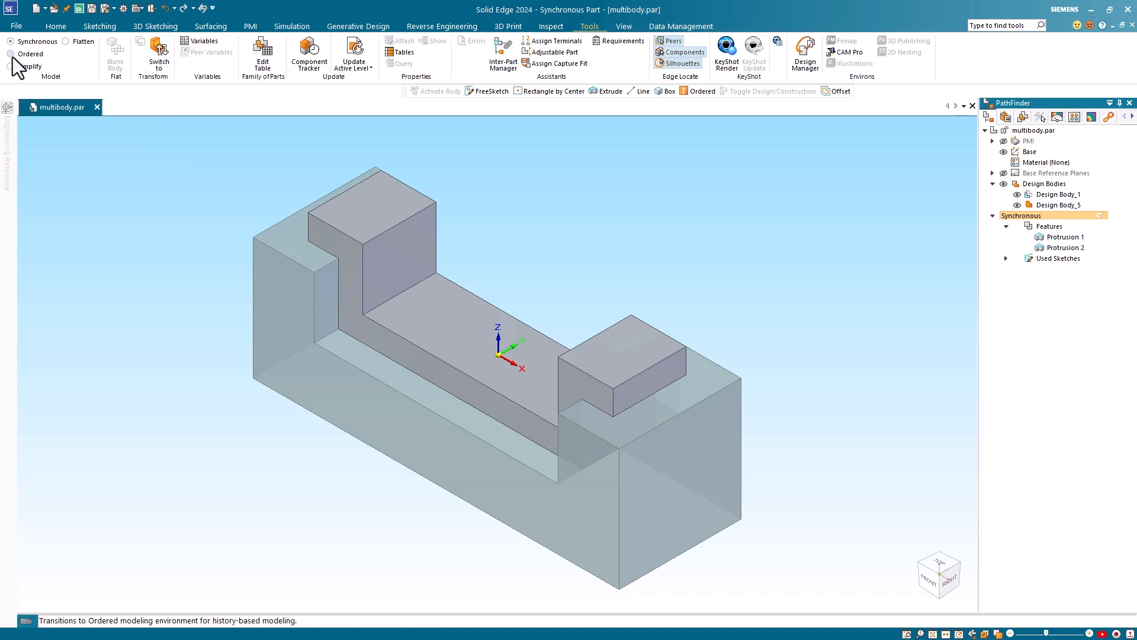
pyautogui.click(14, 54)
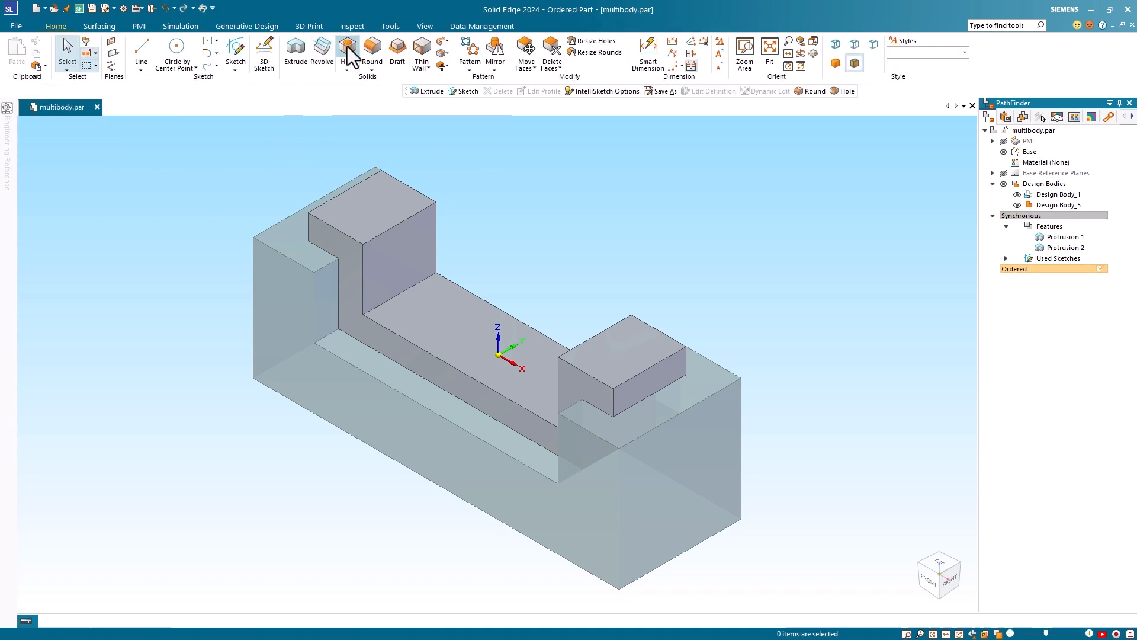
# Start a hole feature with a 5 mm ISO Metric drill size in Hole Options
pyautogui.click(347, 51)
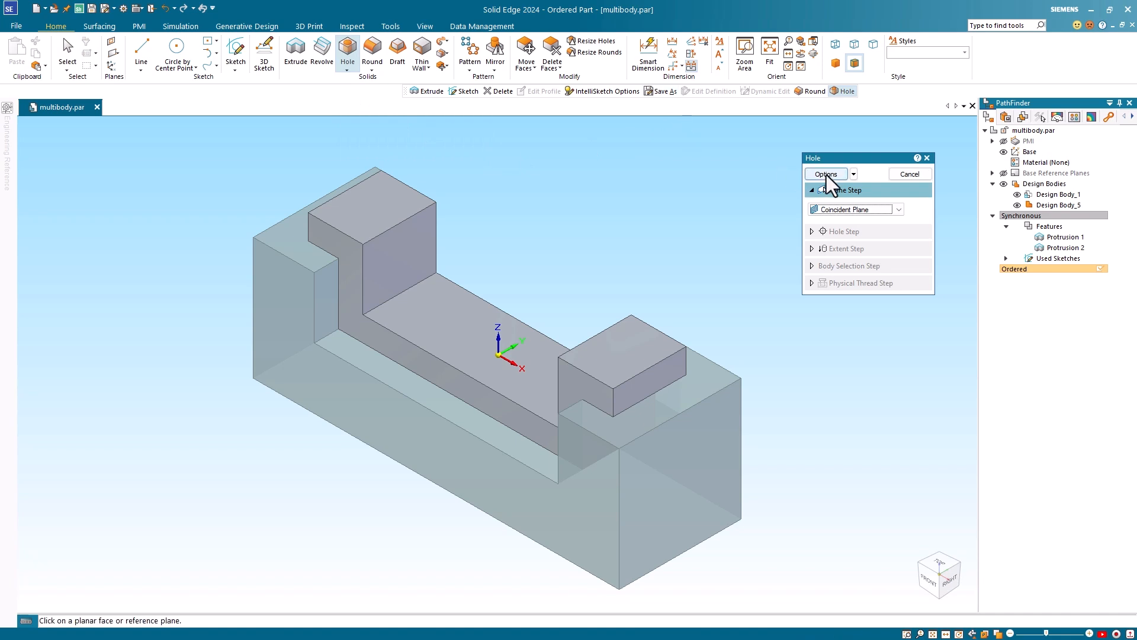
pyautogui.click(824, 174)
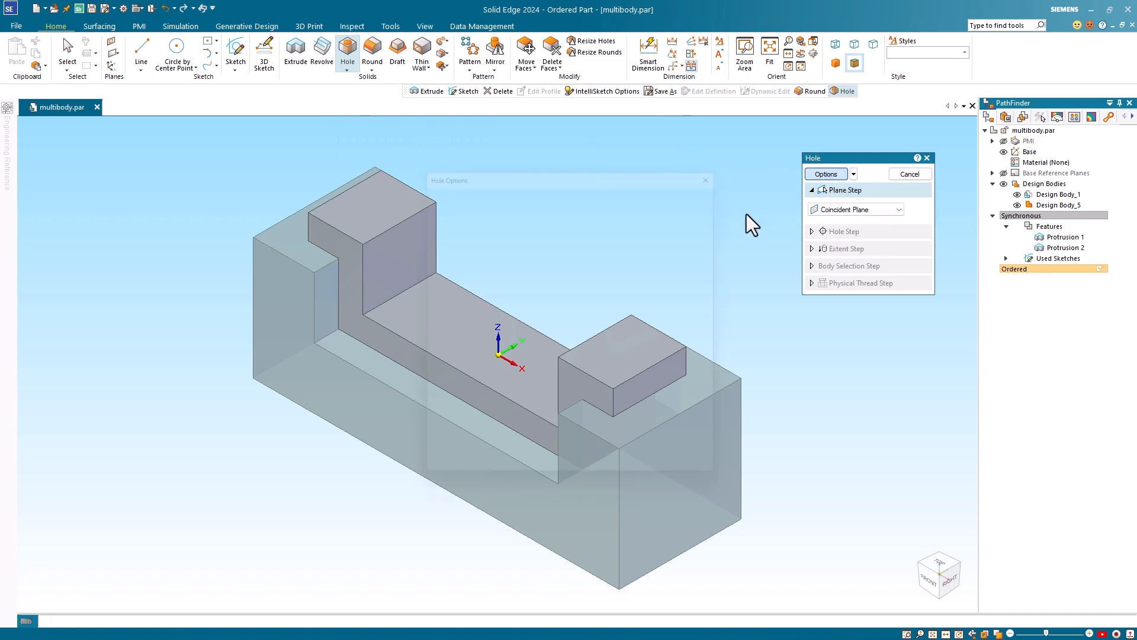
pyautogui.click(825, 174)
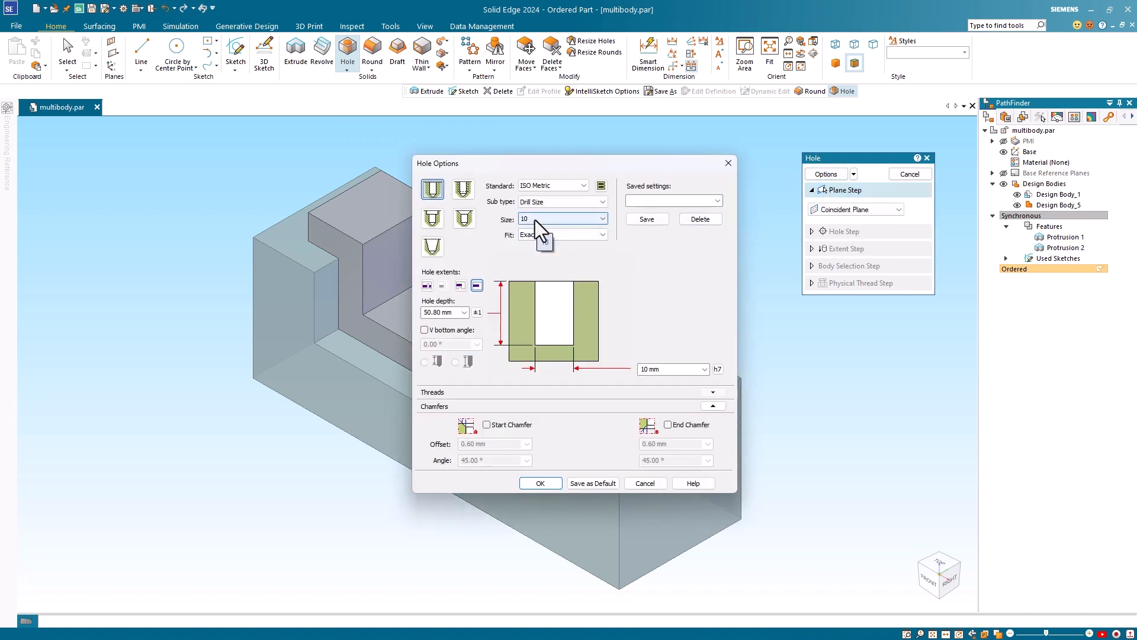
pyautogui.click(600, 219)
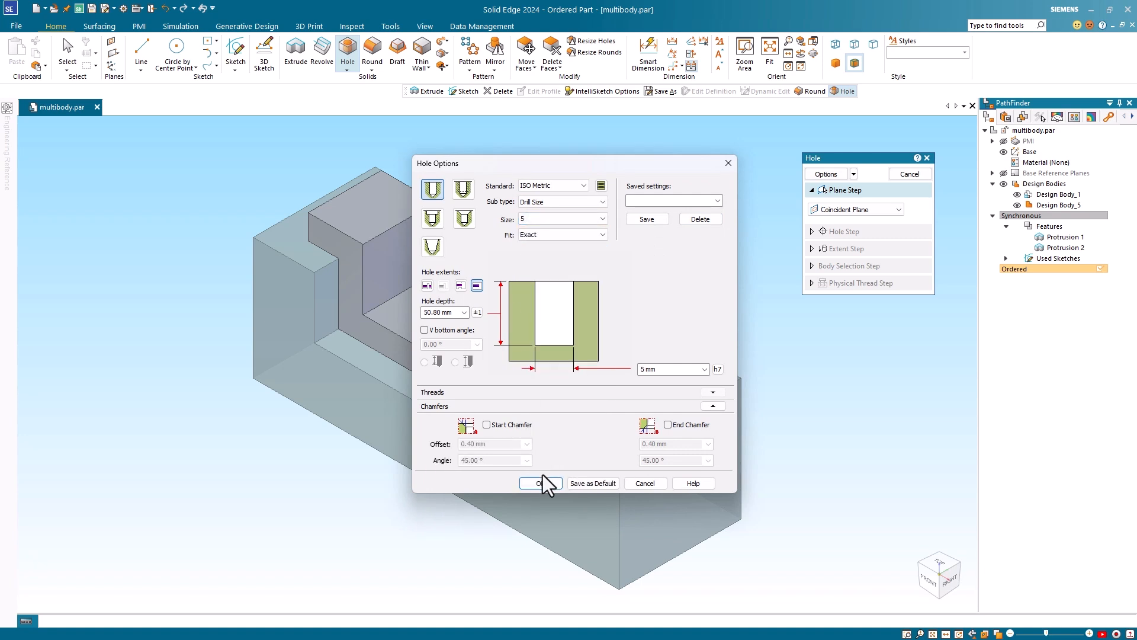
pyautogui.click(539, 483)
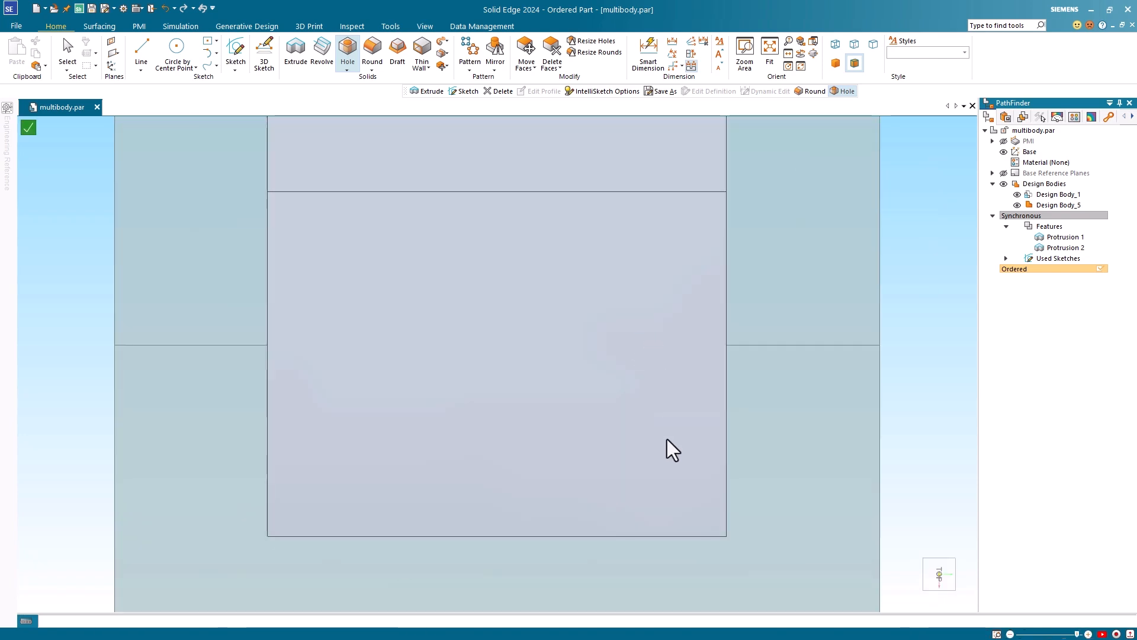
# Place 5 mm hole centres on the top faces of the raised end blocks
pyautogui.click(347, 51)
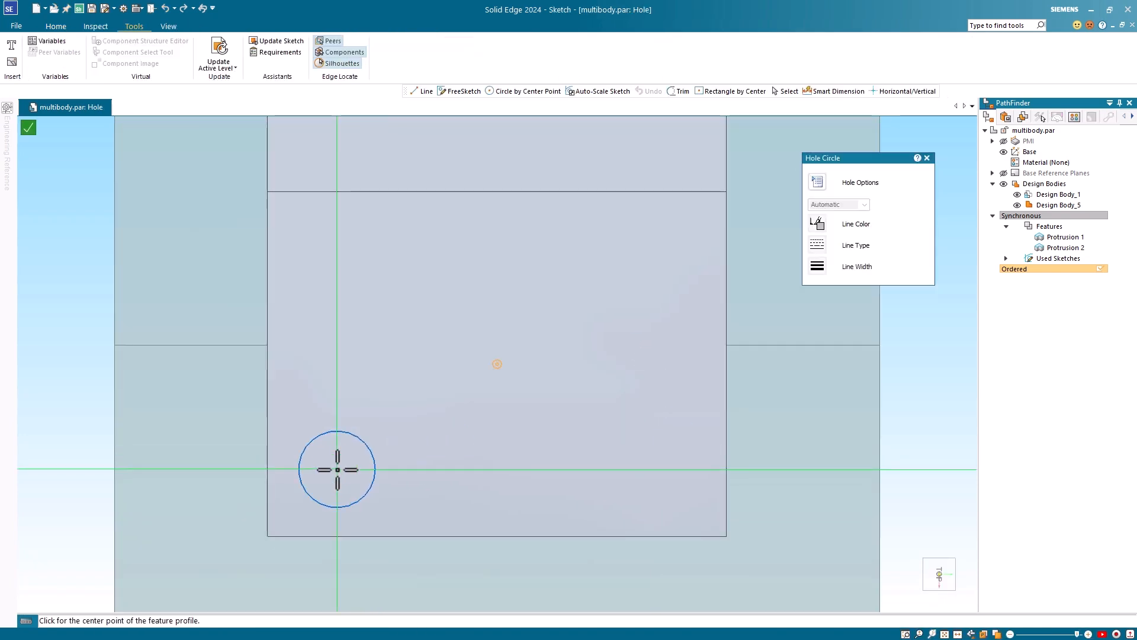
pyautogui.click(336, 469)
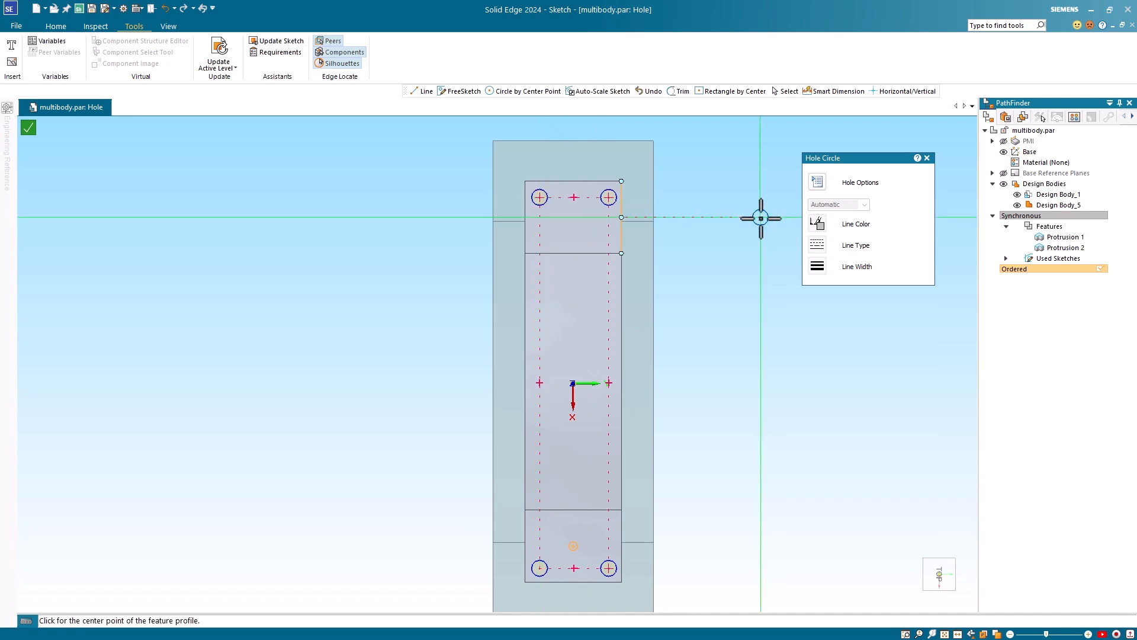
pyautogui.click(28, 128)
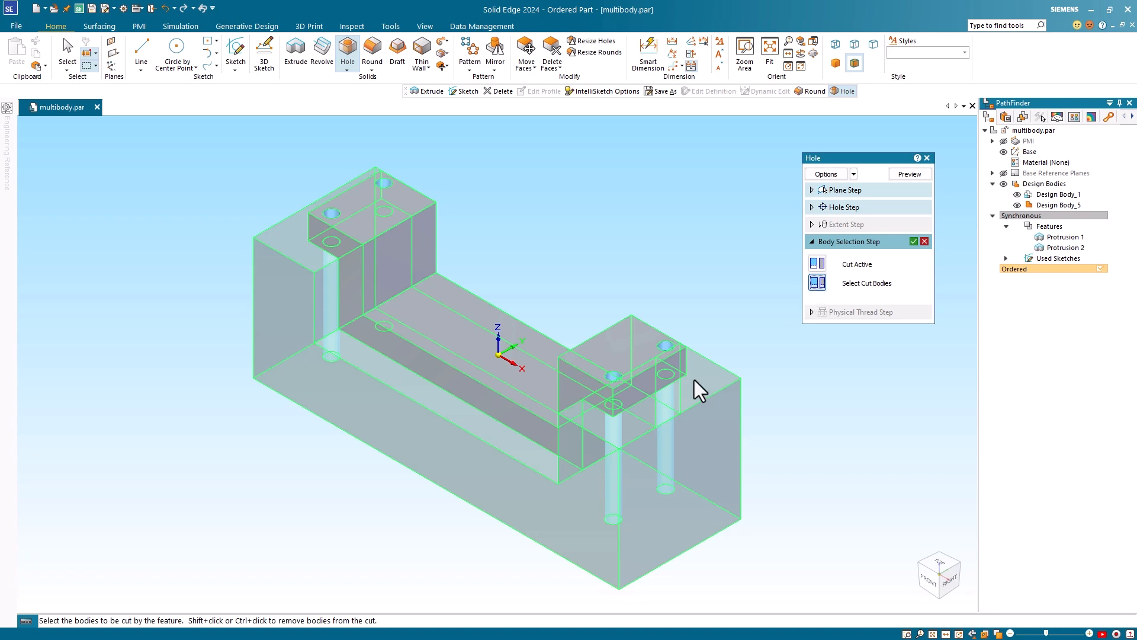
pyautogui.moveTo(708, 465)
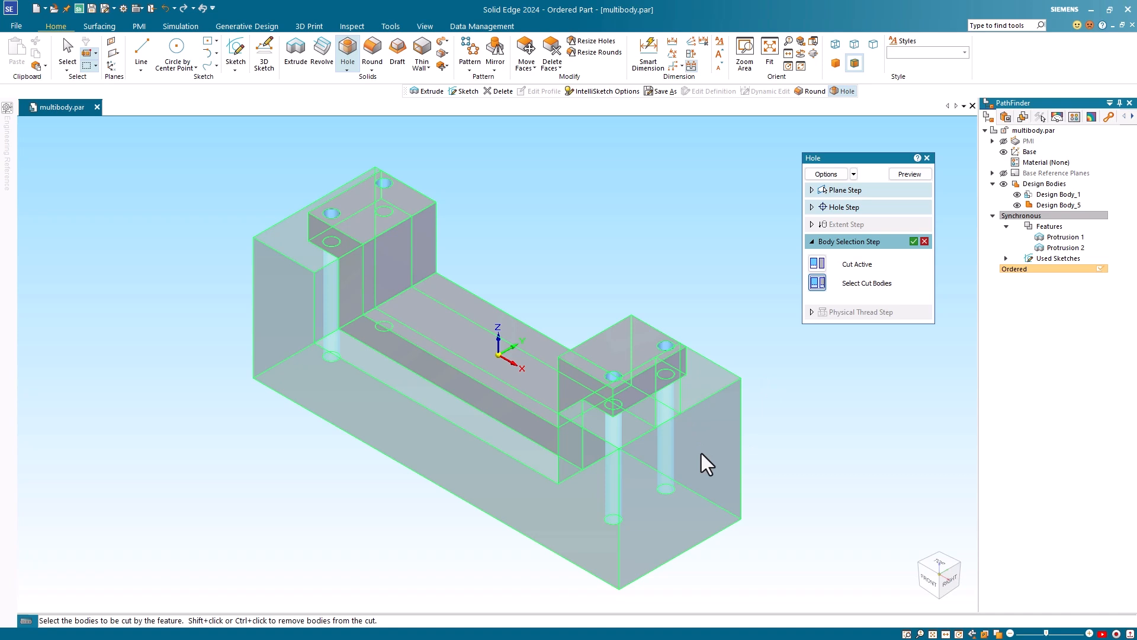
pyautogui.moveTo(825, 352)
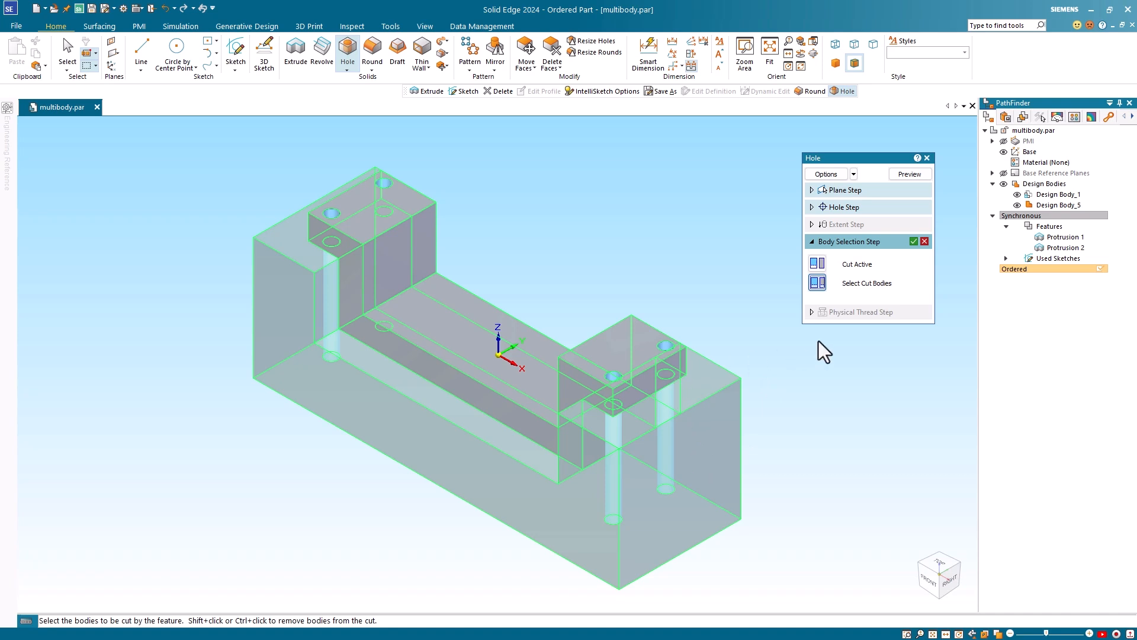
pyautogui.moveTo(831, 351)
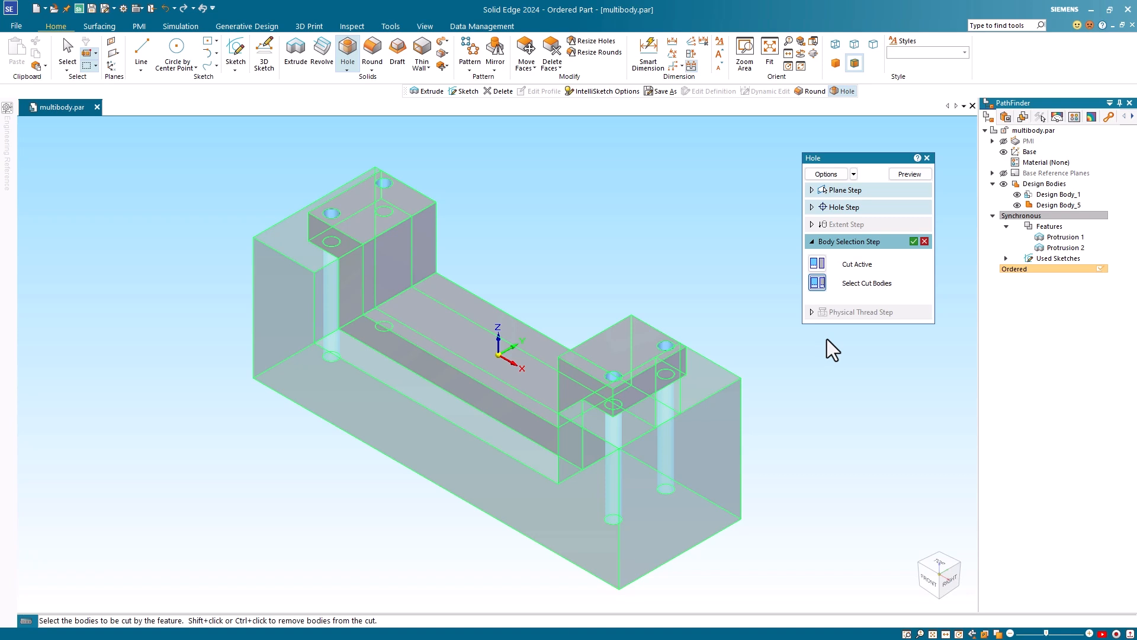
pyautogui.moveTo(915, 260)
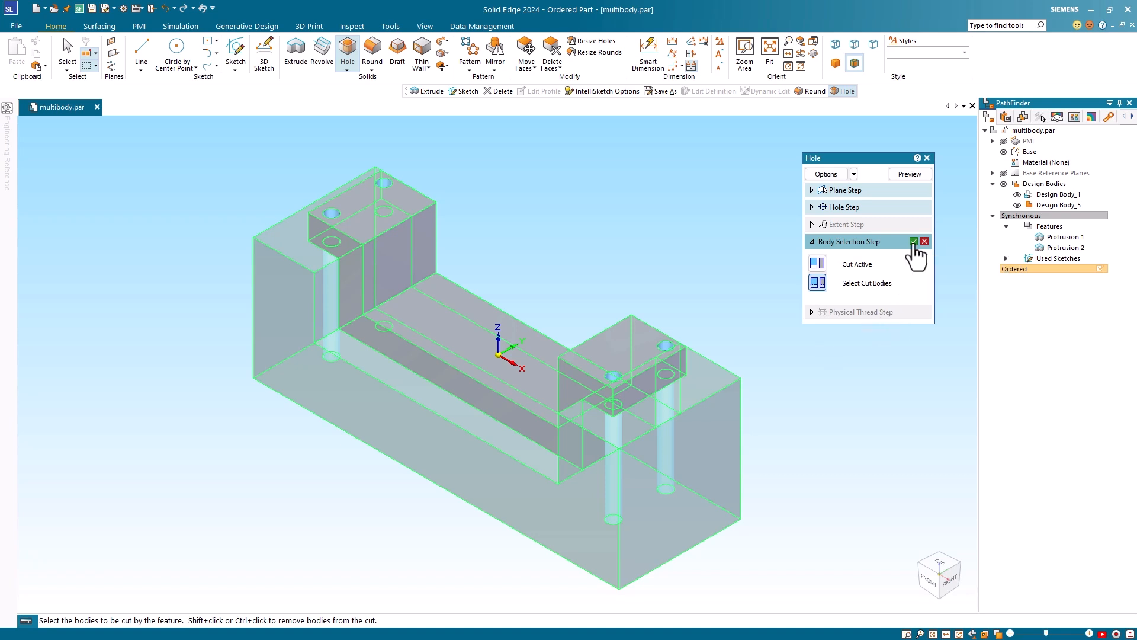
# Accept both end blocks as cut bodies and finish Hole 6 with 5 mm holes through them
pyautogui.click(915, 242)
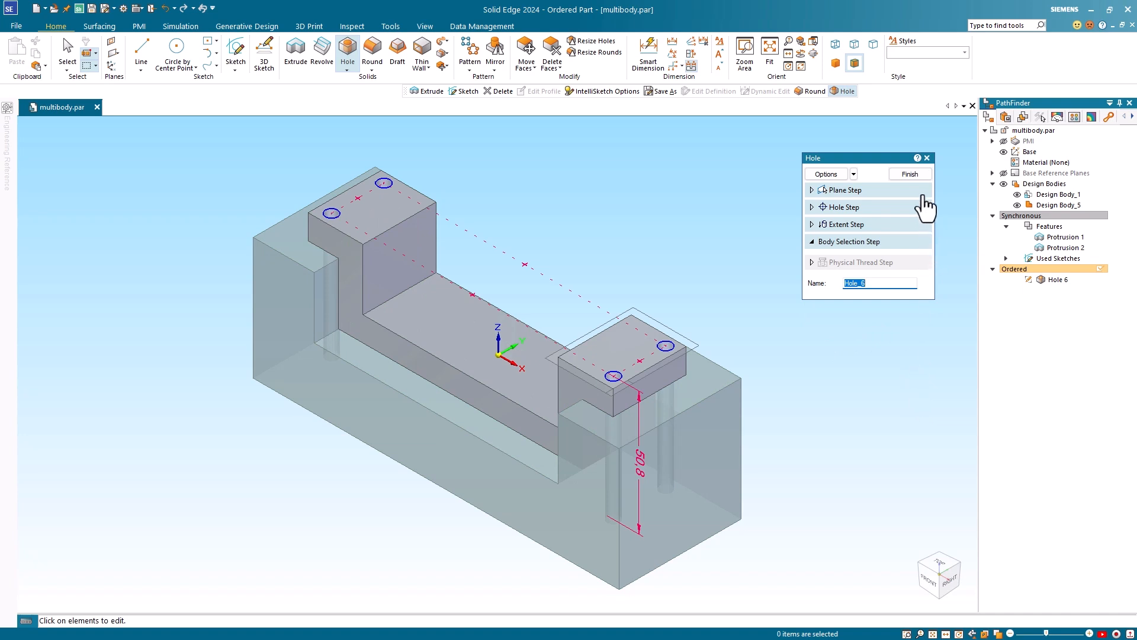
pyautogui.click(843, 190)
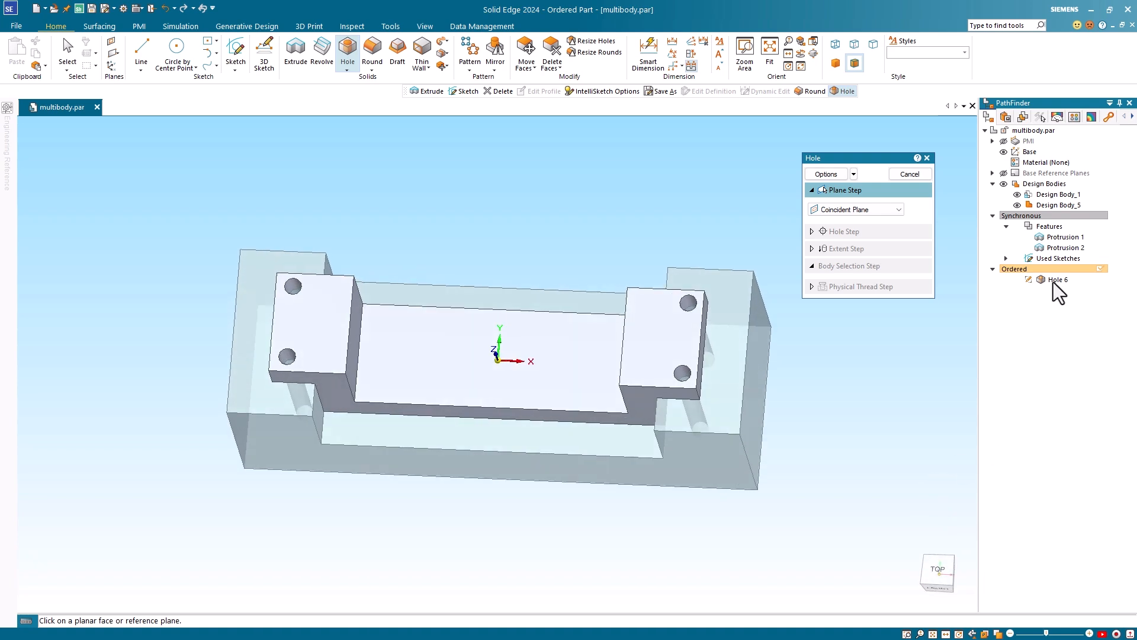
pyautogui.moveTo(1066, 301)
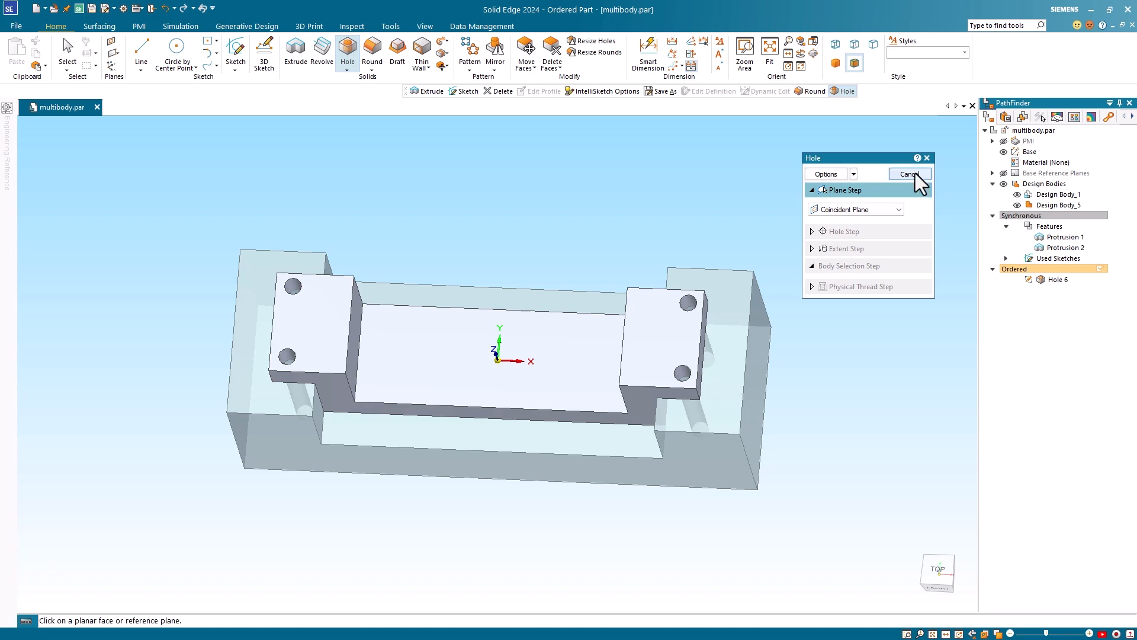
pyautogui.moveTo(909, 174)
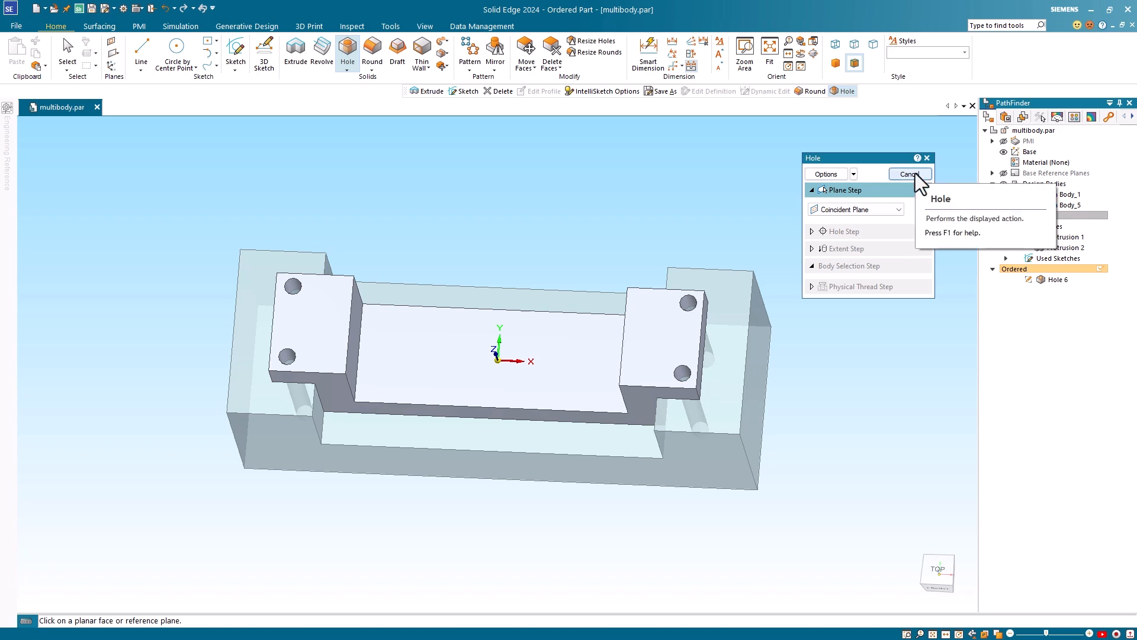
pyautogui.click(908, 174)
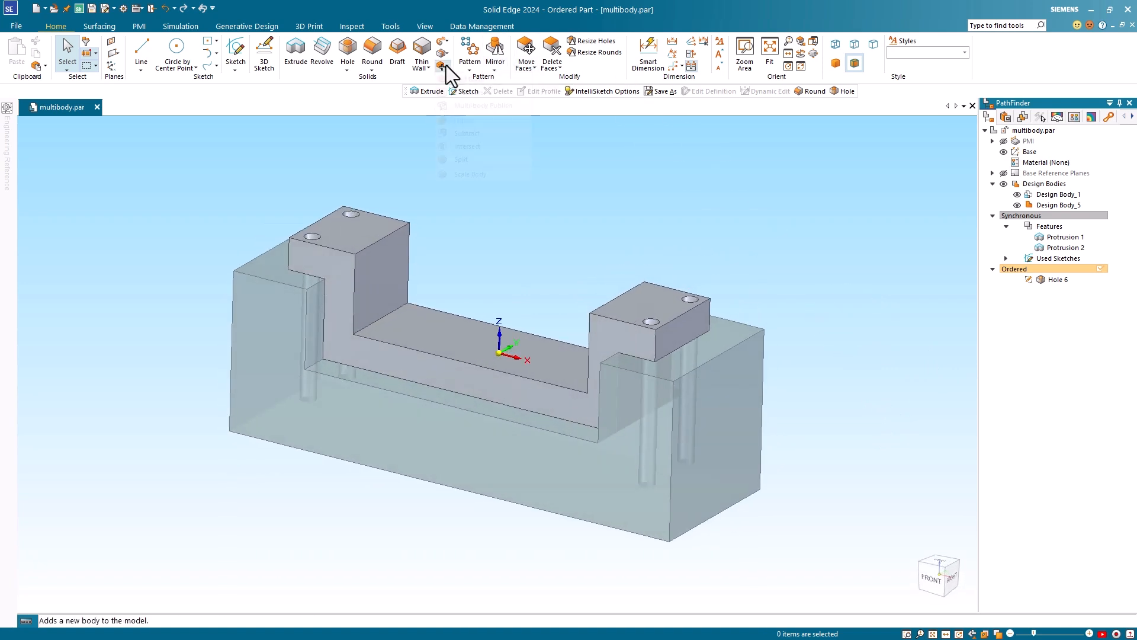
# Multi-body Publish: save the part, then write Design Body_1.par, Design Body_5.par and multibody.asm to C:\Temp
pyautogui.click(442, 66)
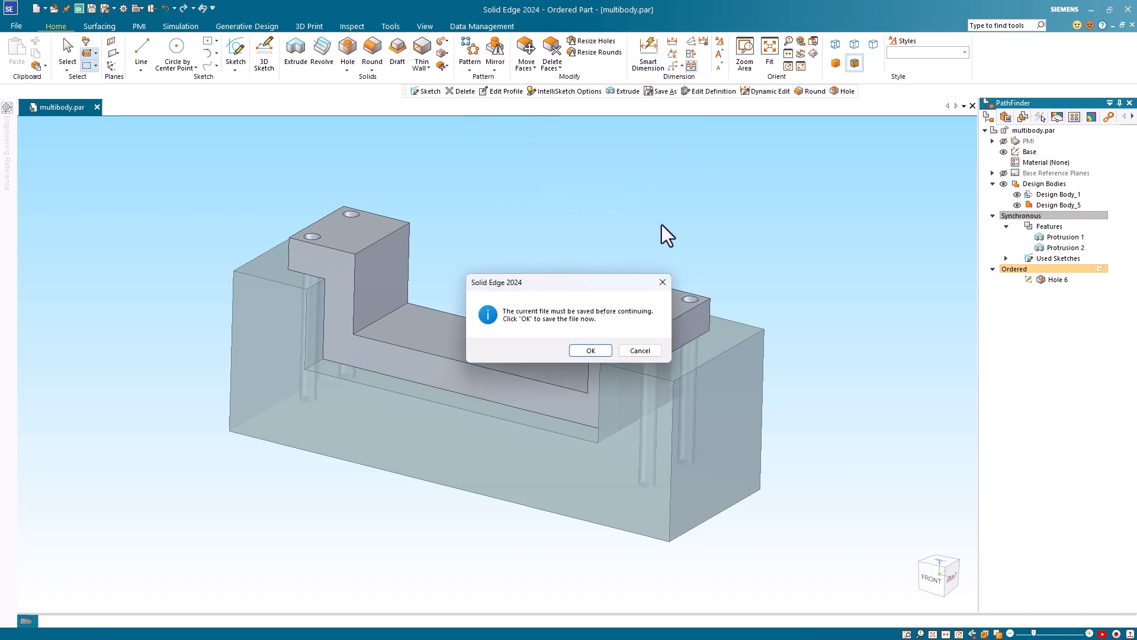
pyautogui.moveTo(590, 332)
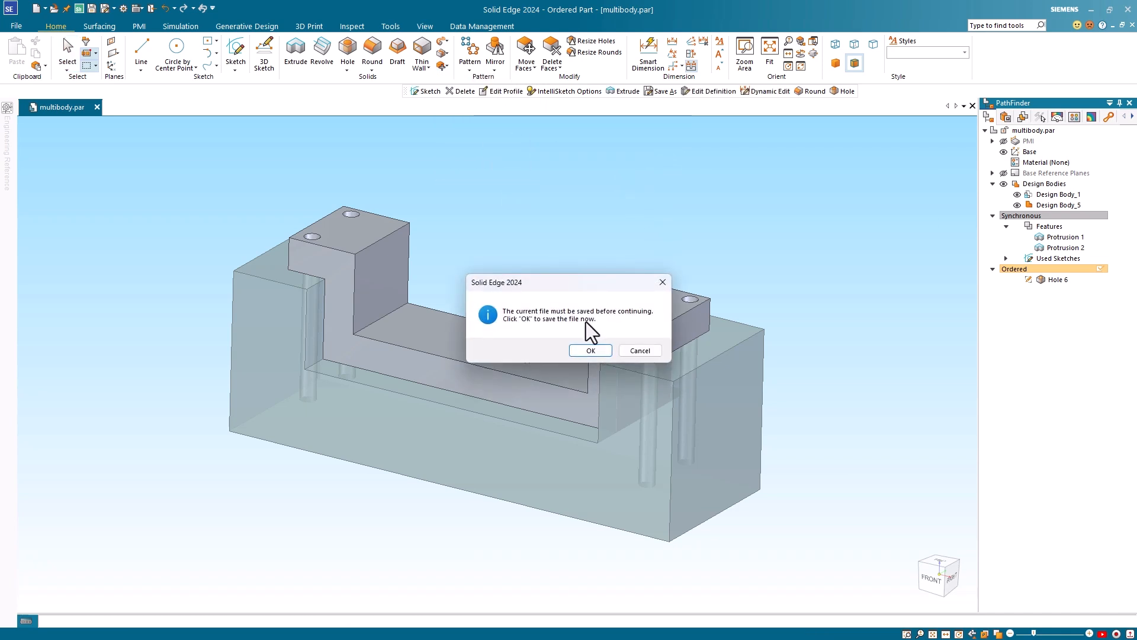
pyautogui.moveTo(594, 334)
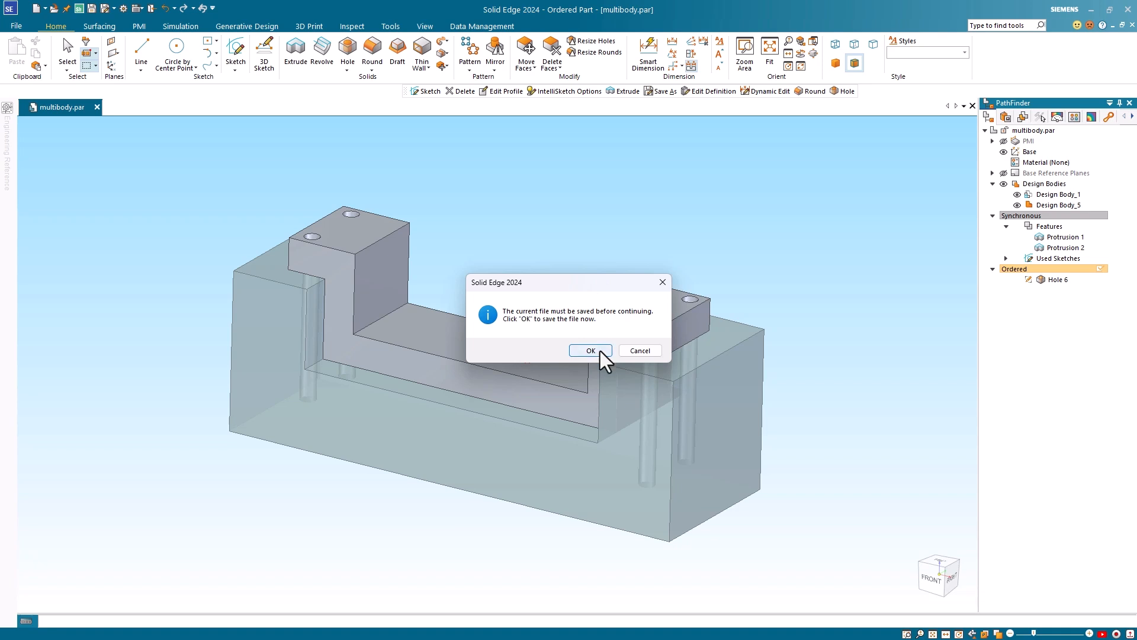
pyautogui.click(589, 350)
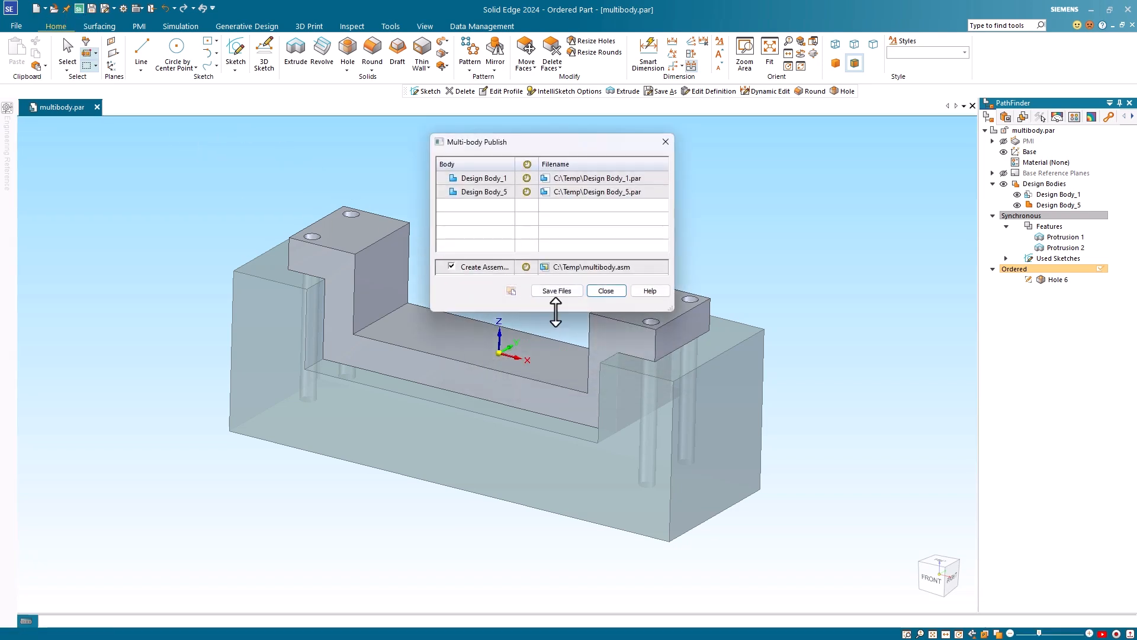
pyautogui.click(1059, 204)
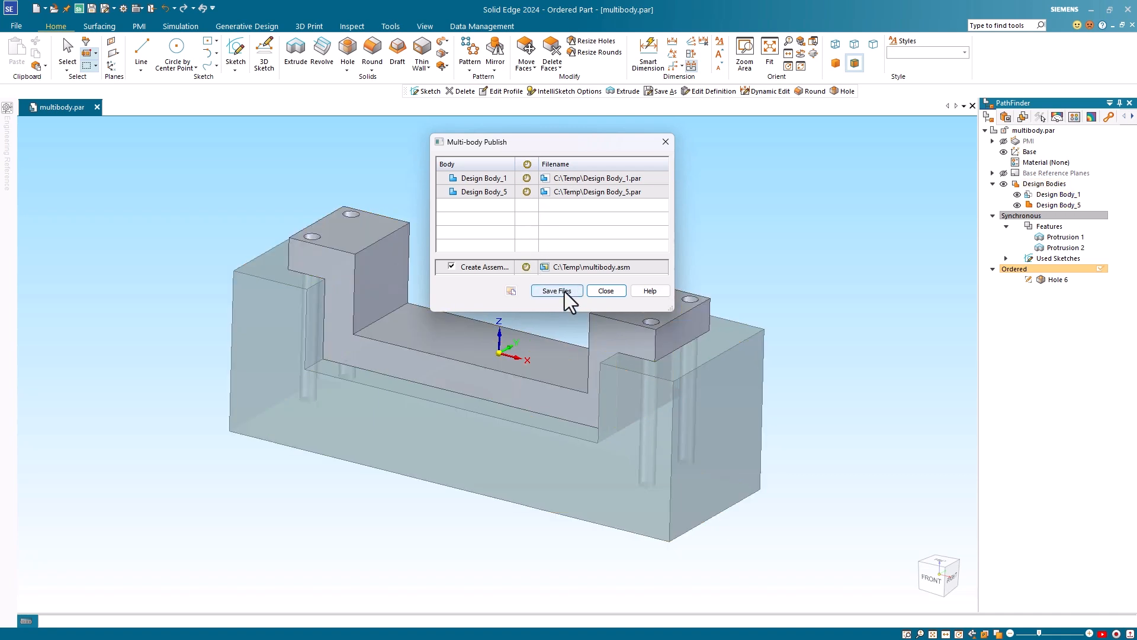
pyautogui.click(555, 290)
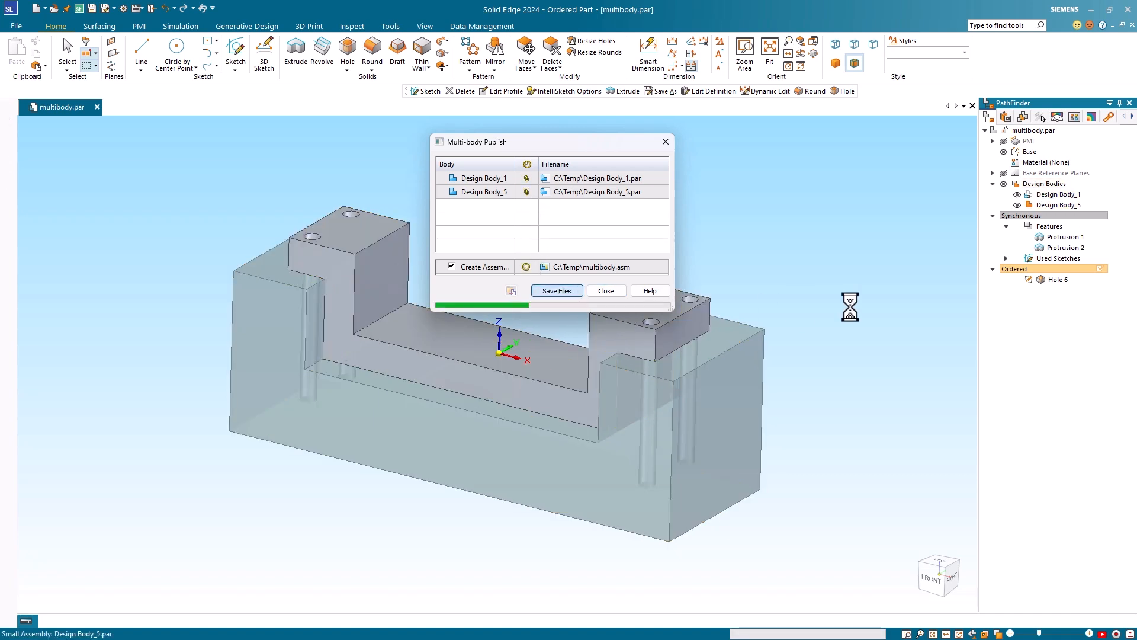
pyautogui.click(556, 291)
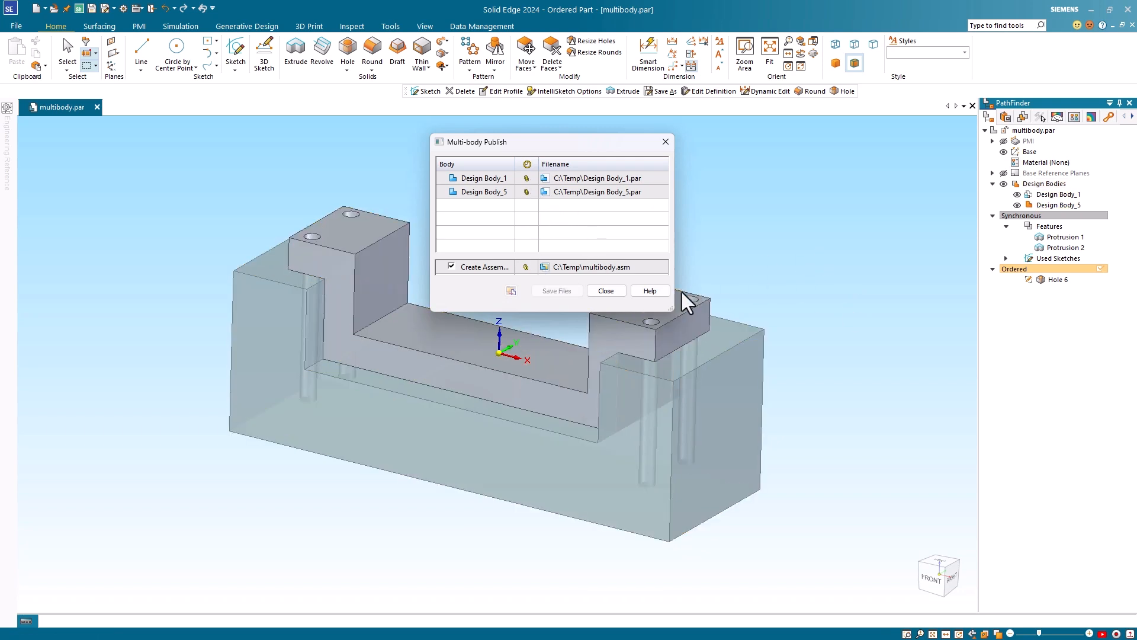
pyautogui.click(605, 290)
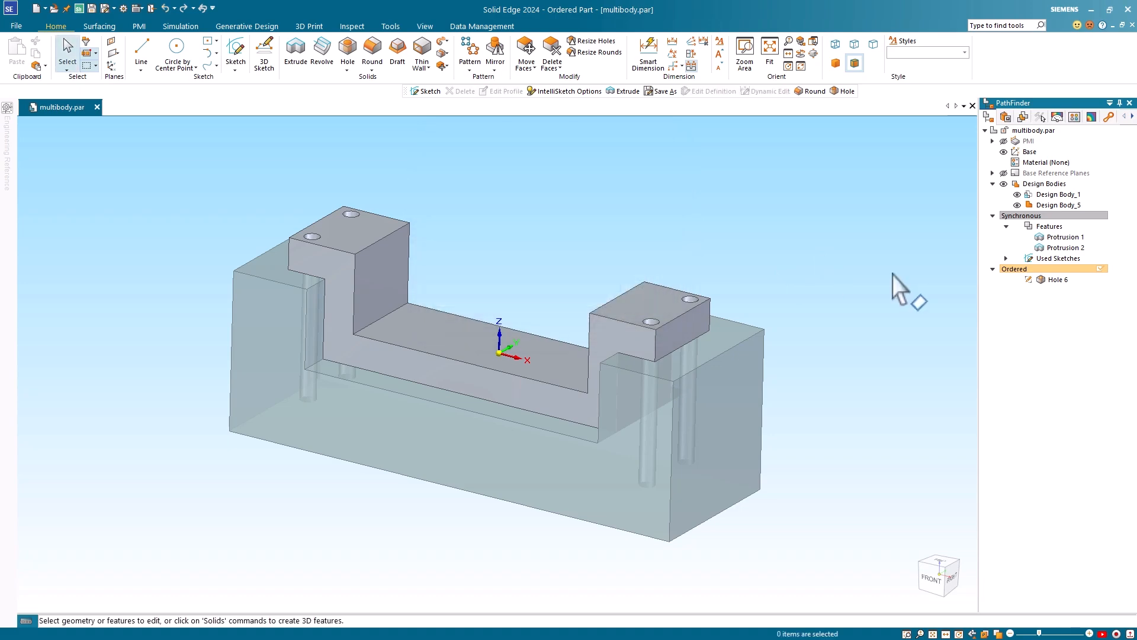